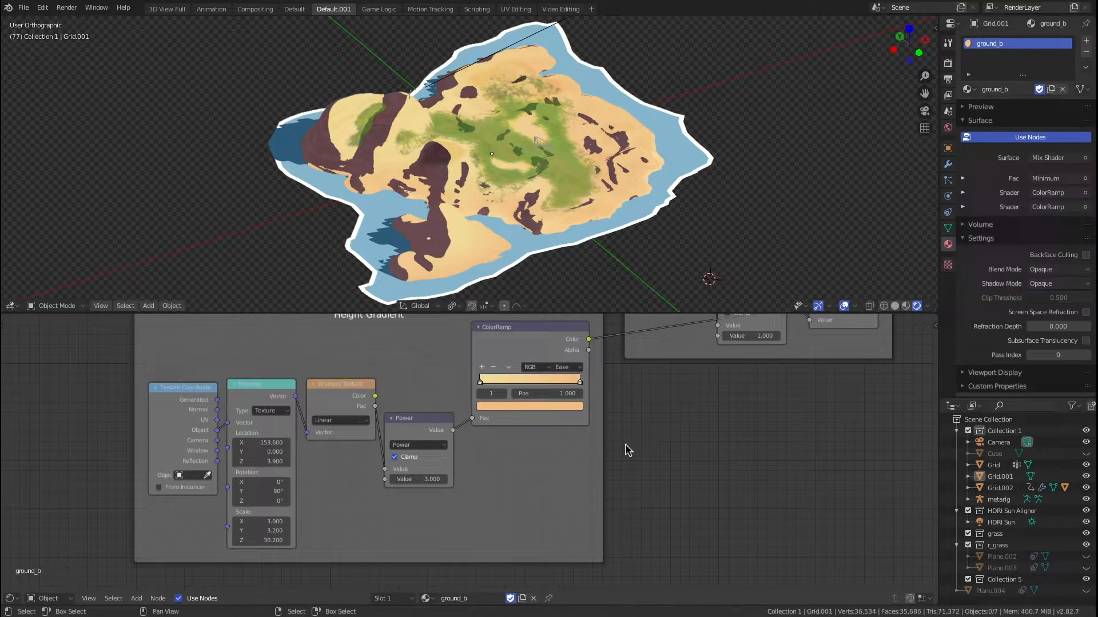
{"action": "mouse_move", "coordinate": [452, 83]}
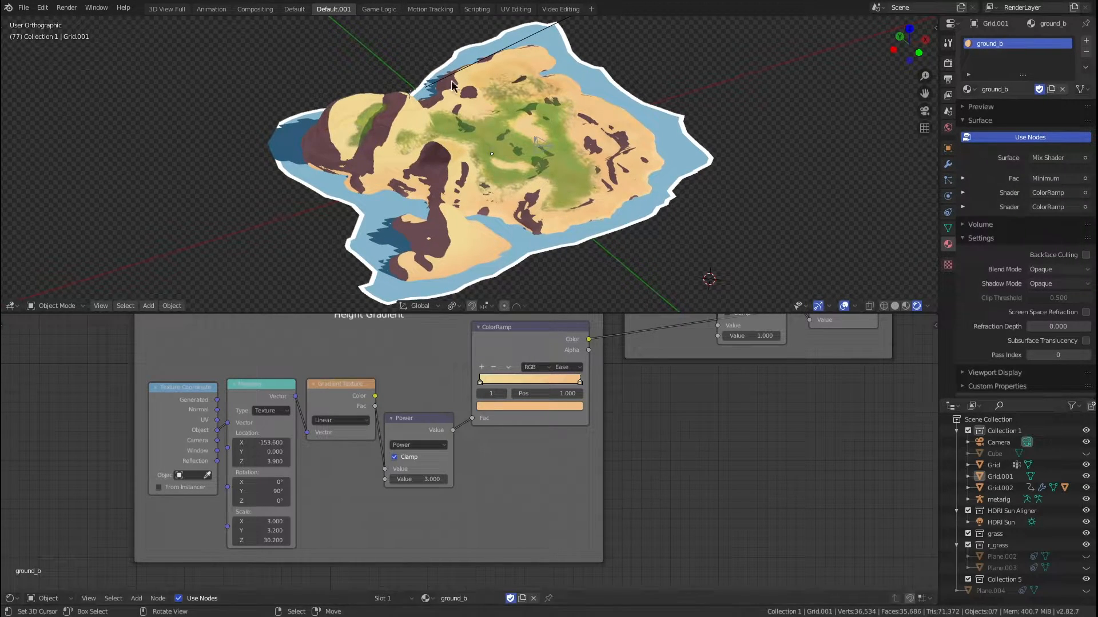
Zoom onto the island tip and into the Cel Shader node frame around saving port.blend.
{"action": "scroll", "scroll_direction": "up", "scroll_amount": 3}
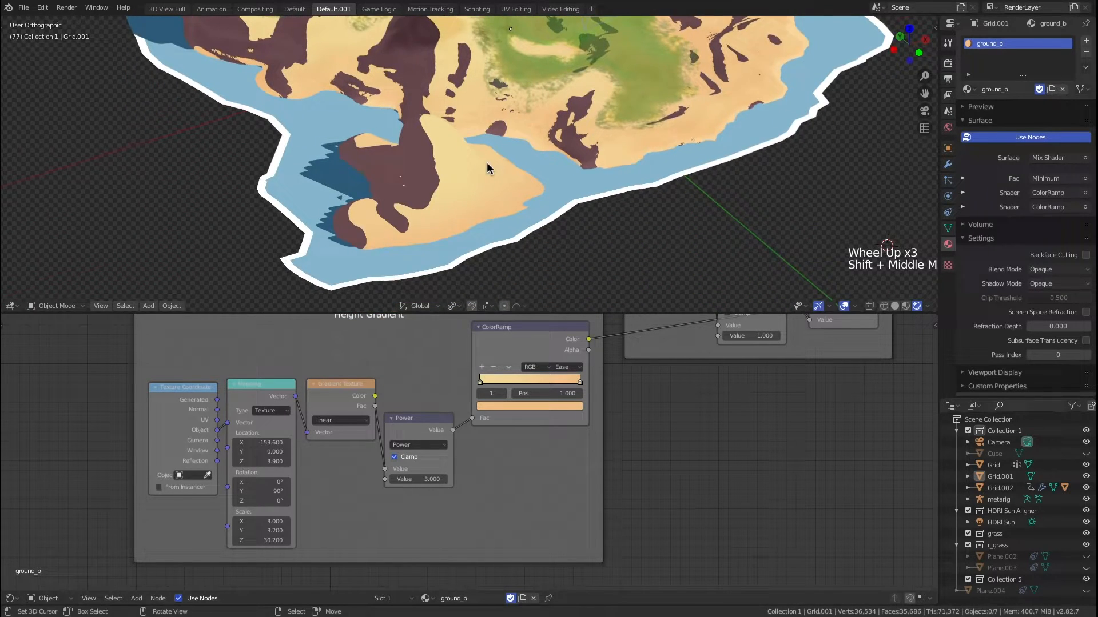
{"action": "scroll", "scroll_direction": "up", "scroll_amount": 3}
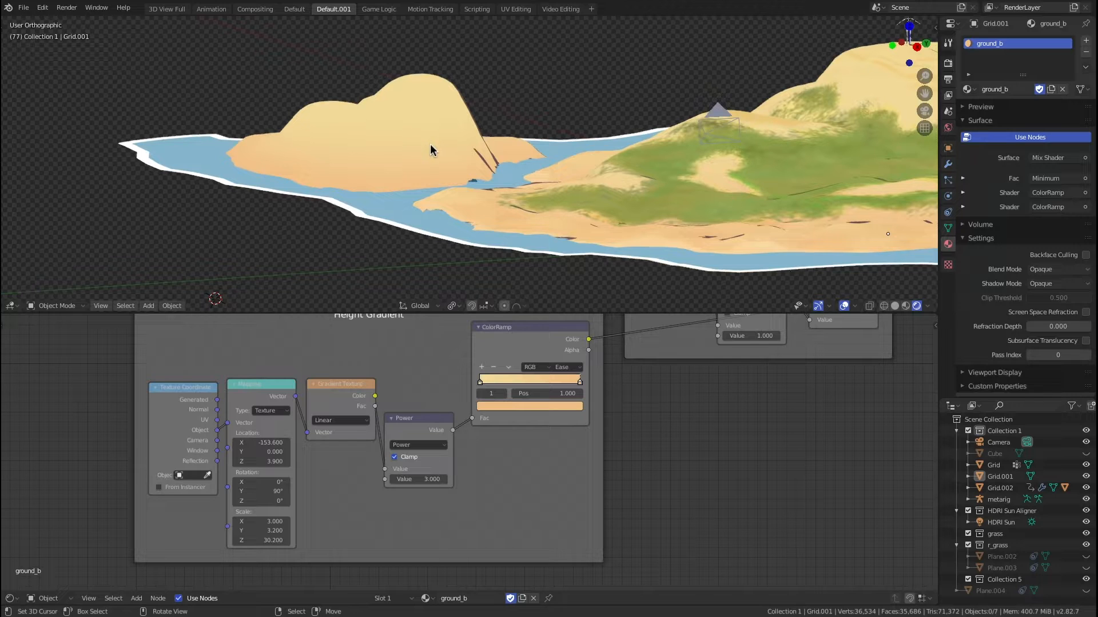
{"action": "mouse_move", "coordinate": [451, 146]}
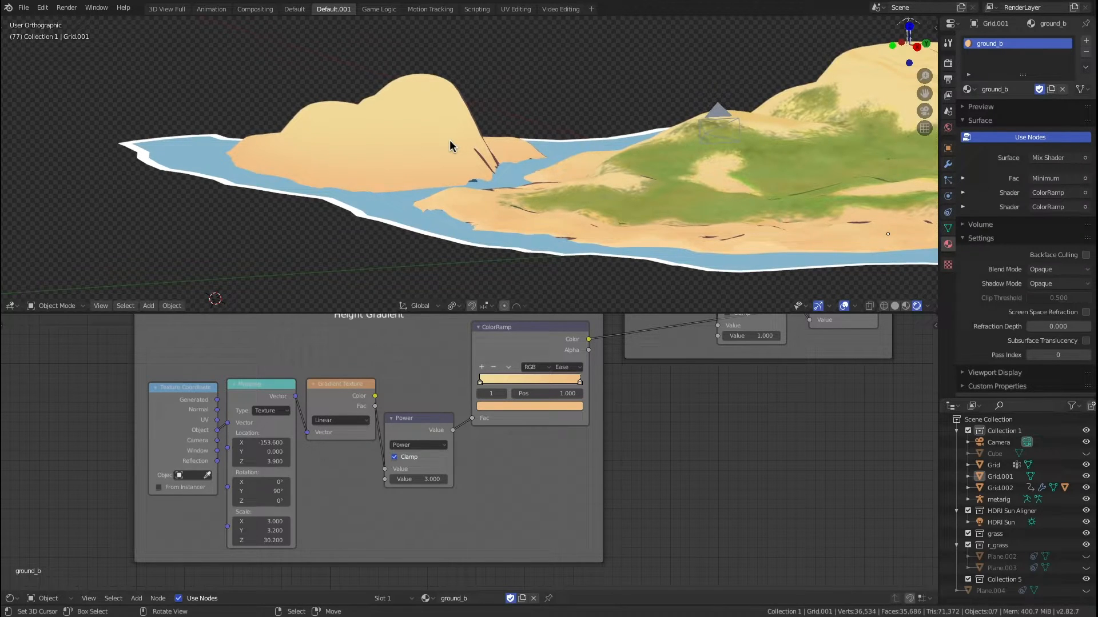
{"action": "scroll", "scroll_direction": "down", "scroll_amount": 3}
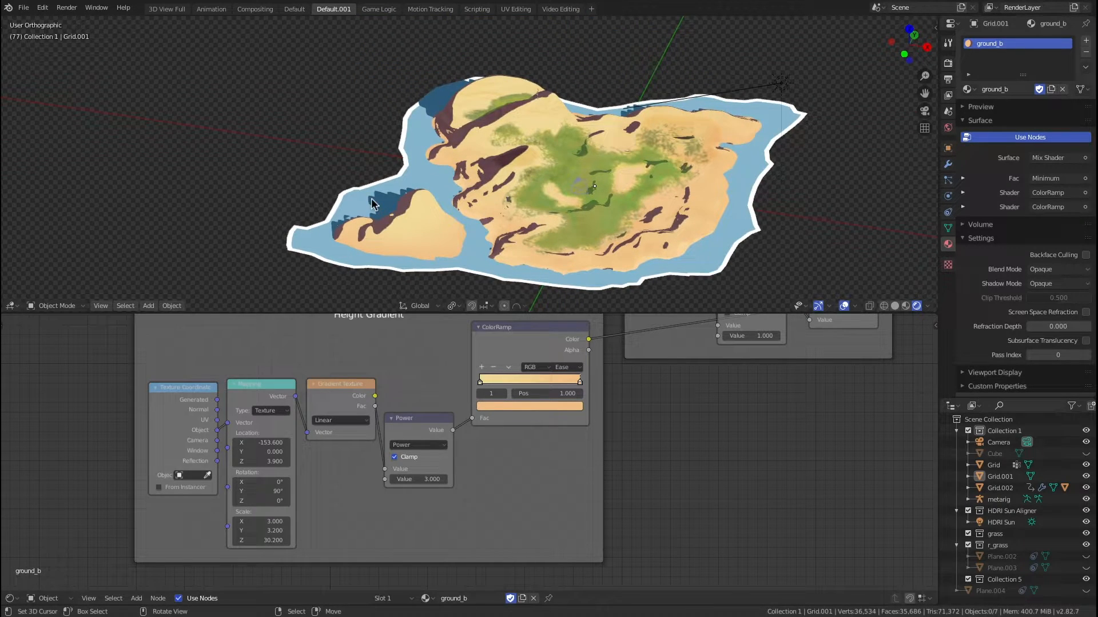
{"action": "scroll", "scroll_direction": "down", "scroll_amount": 3}
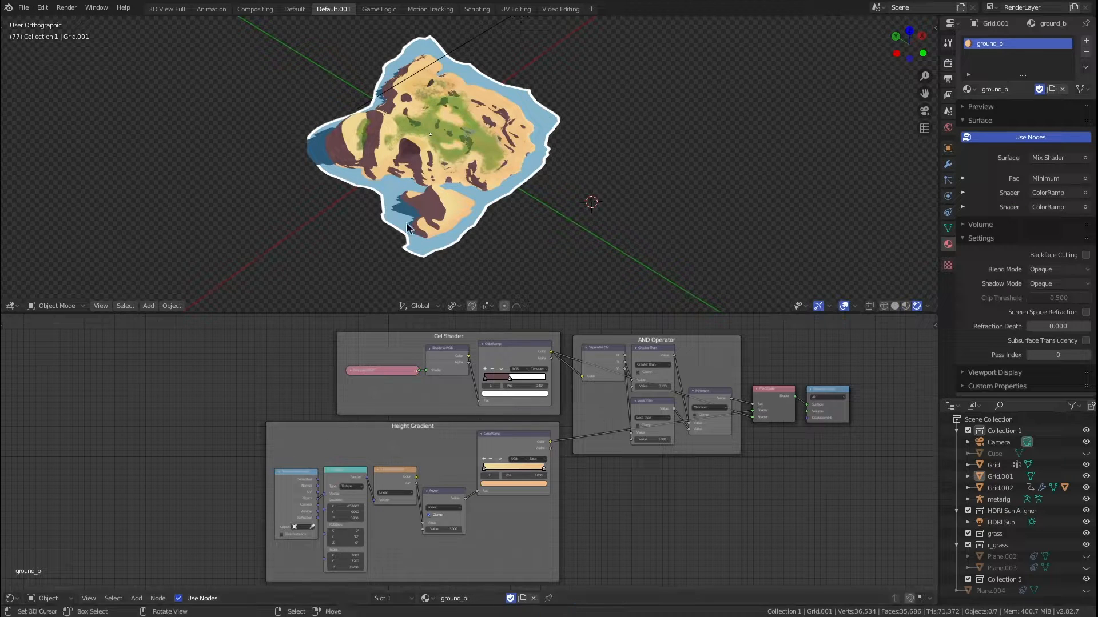
{"action": "scroll", "scroll_direction": "up", "scroll_amount": 3}
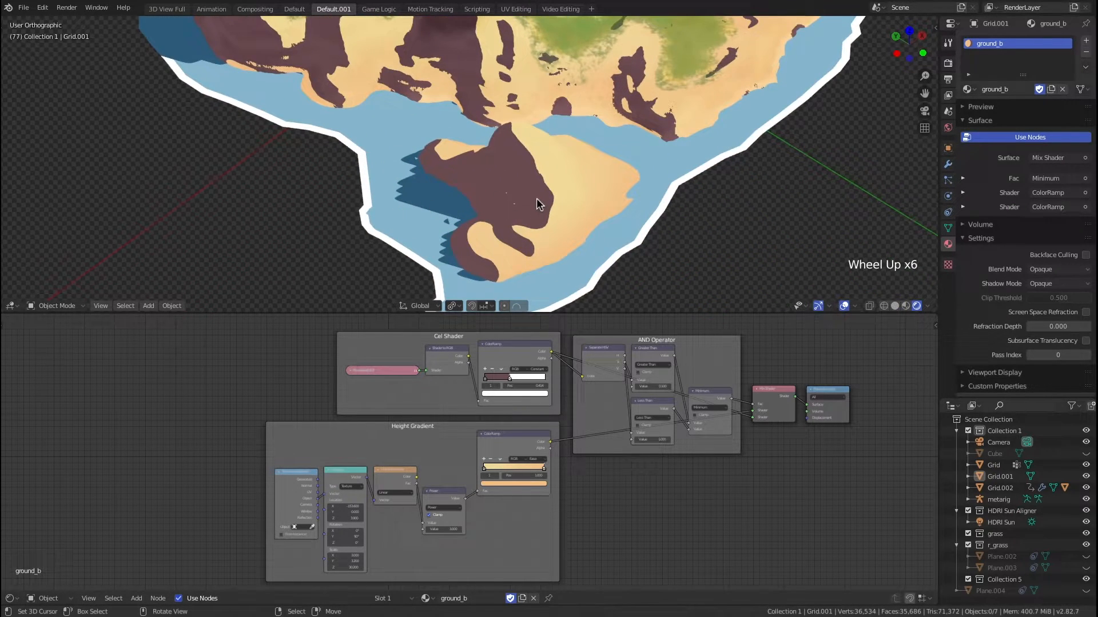
{"action": "scroll", "scroll_direction": "down", "scroll_amount": 3}
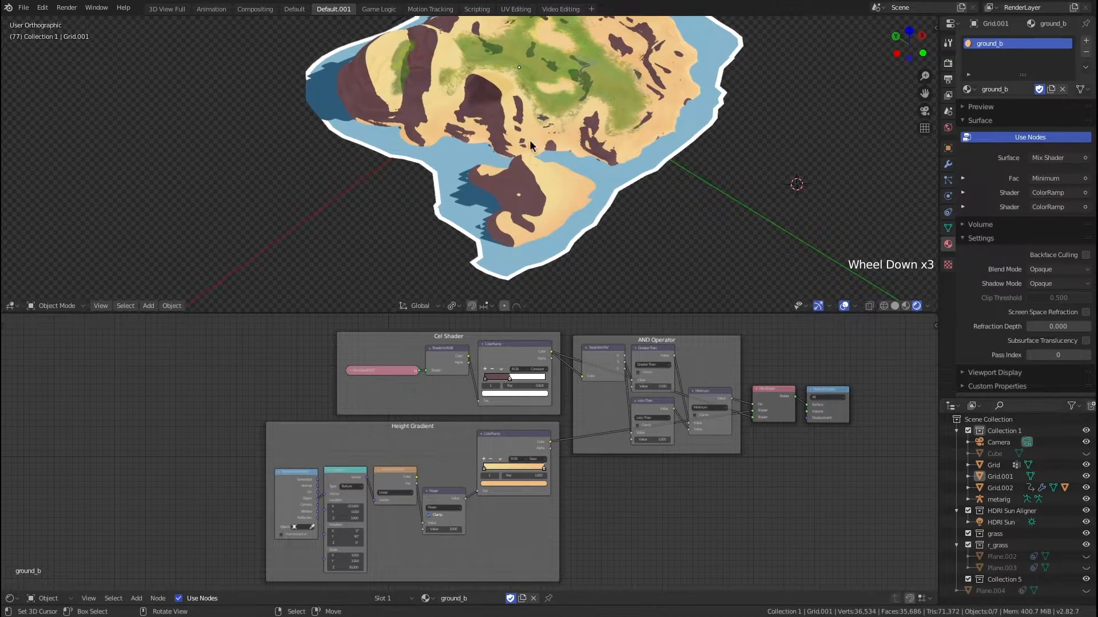
{"action": "scroll", "scroll_direction": "up", "scroll_amount": 3}
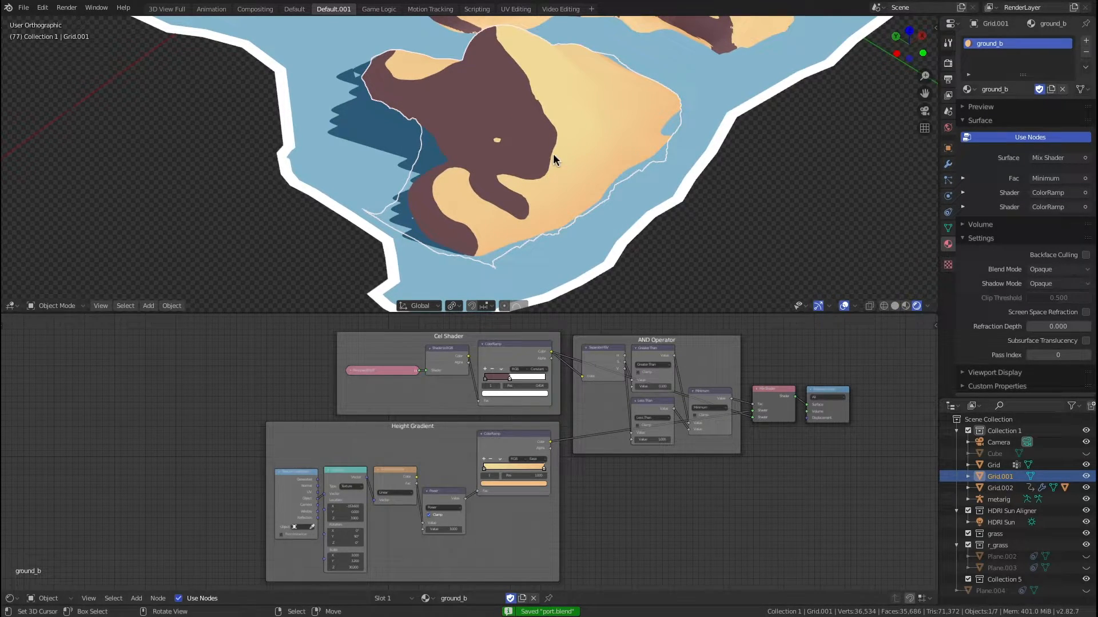
{"action": "scroll", "scroll_direction": "up", "scroll_amount": 3}
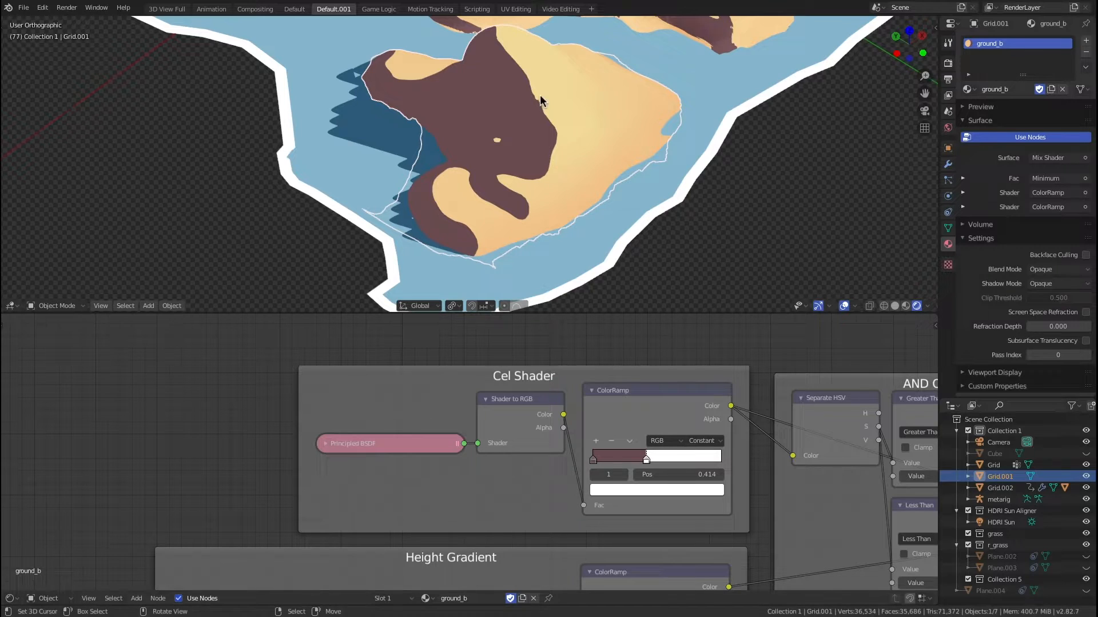
{"action": "scroll", "scroll_direction": "down", "scroll_amount": 3}
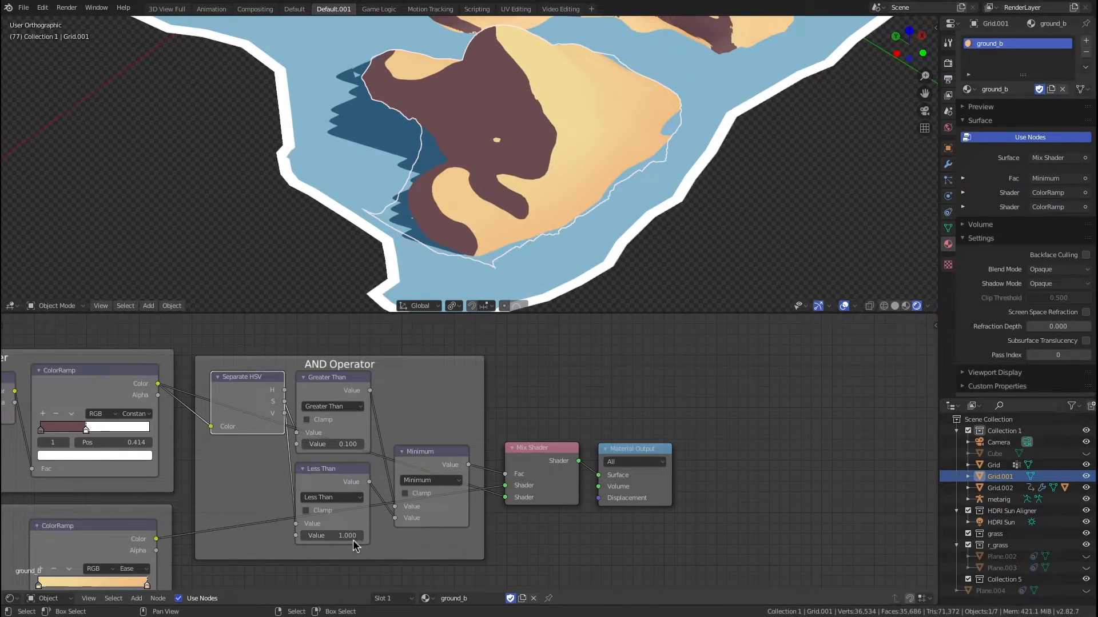
{"action": "mouse_move", "coordinate": [330, 535]}
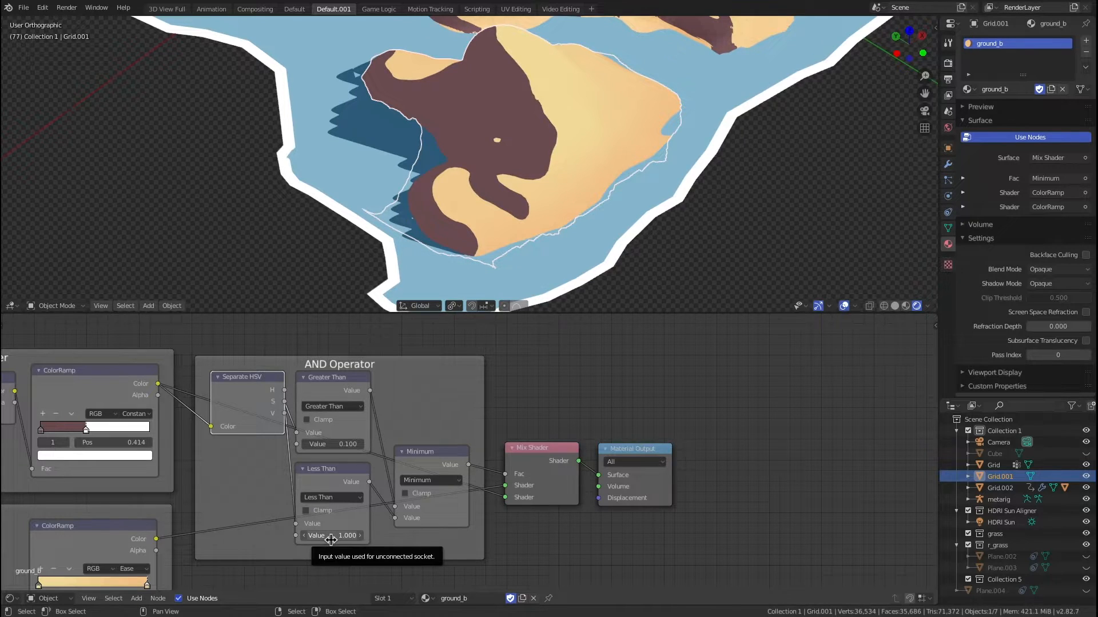
{"action": "mouse_move", "coordinate": [426, 481]}
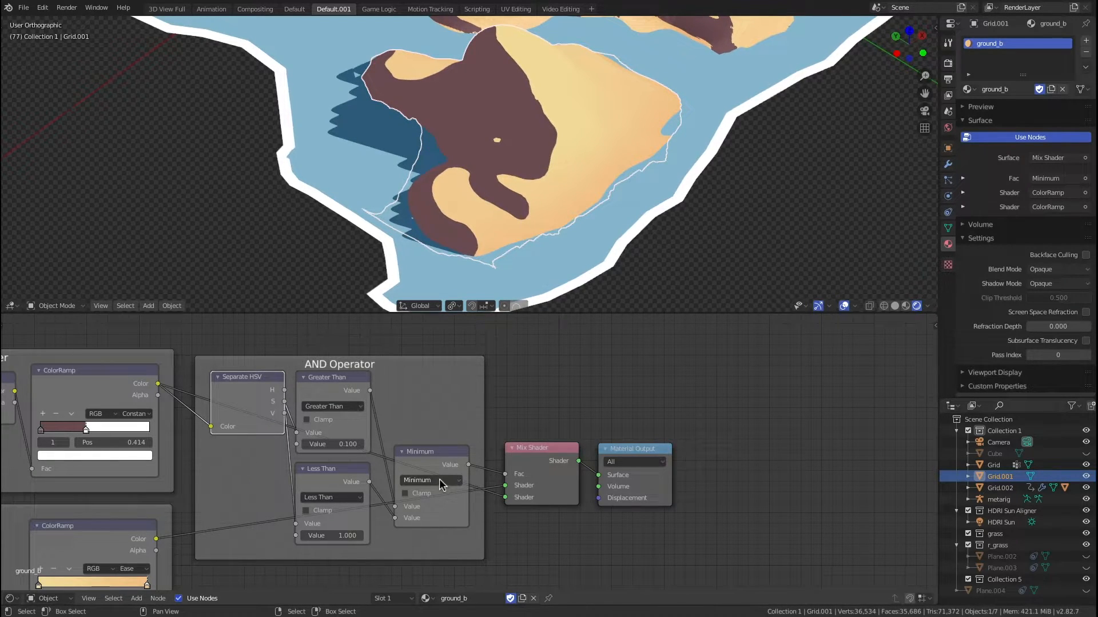
{"action": "mouse_move", "coordinate": [431, 480]}
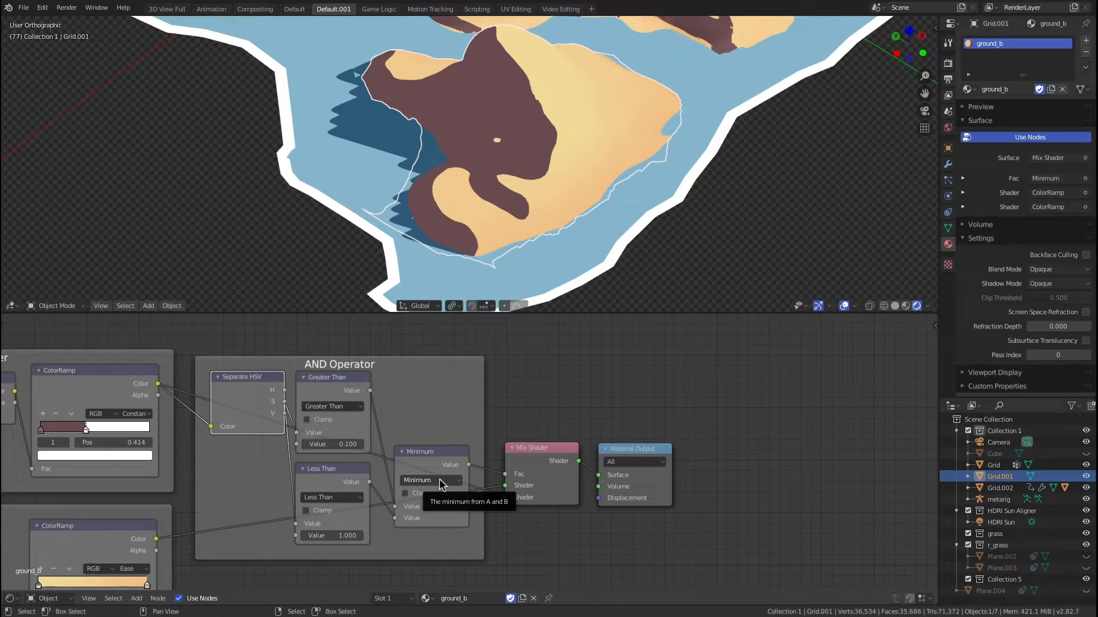
{"action": "mouse_move", "coordinate": [339, 399]}
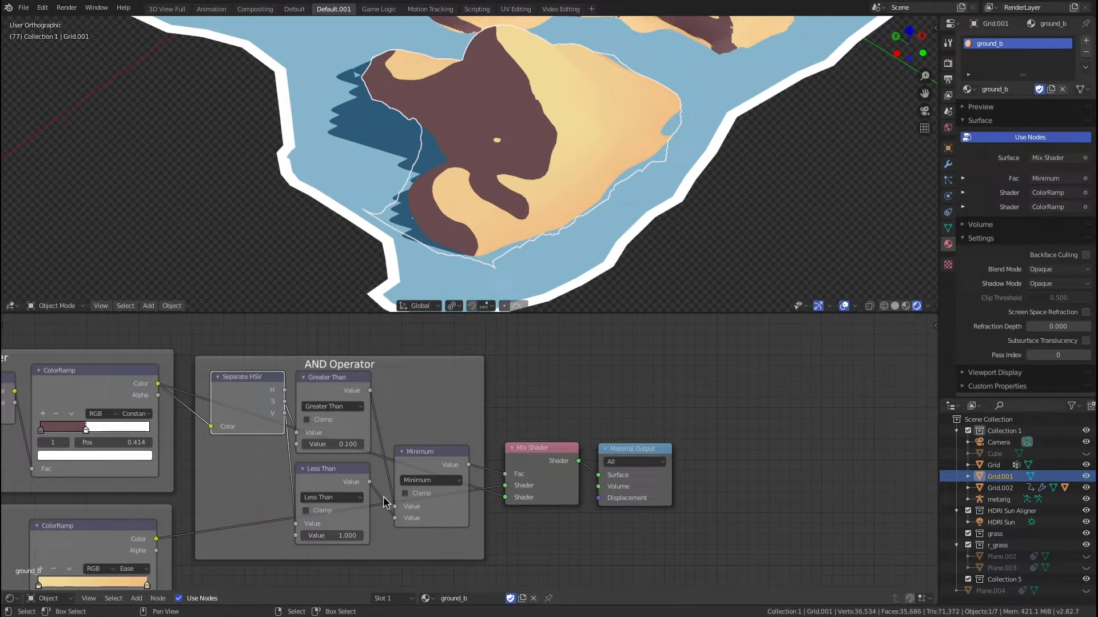
{"action": "mouse_move", "coordinate": [494, 488]}
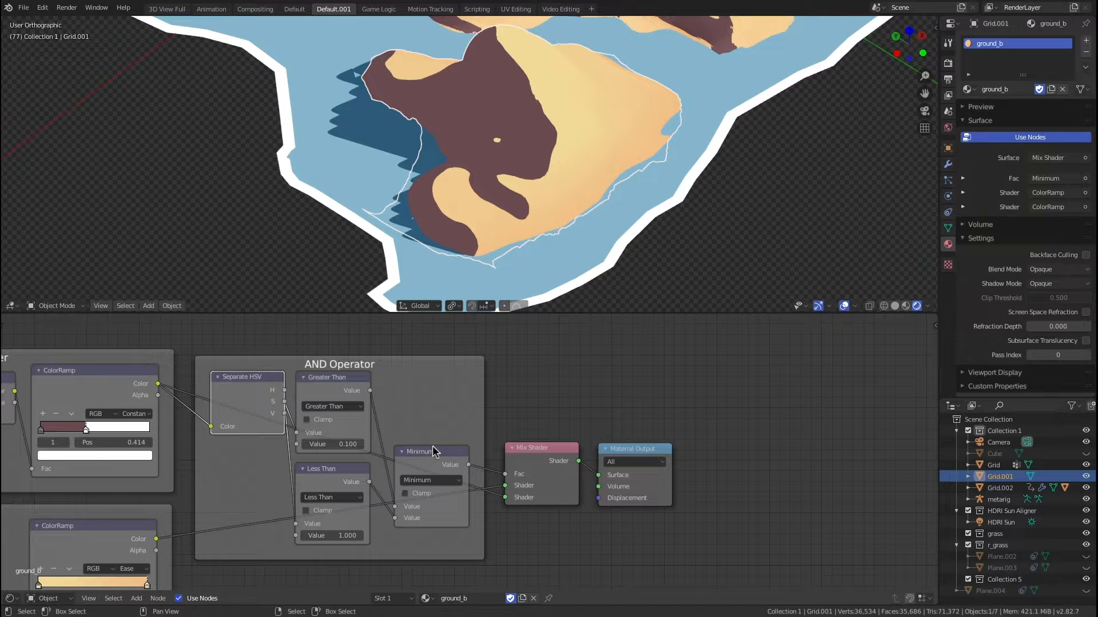
{"action": "left_click", "coordinate": [431, 452]}
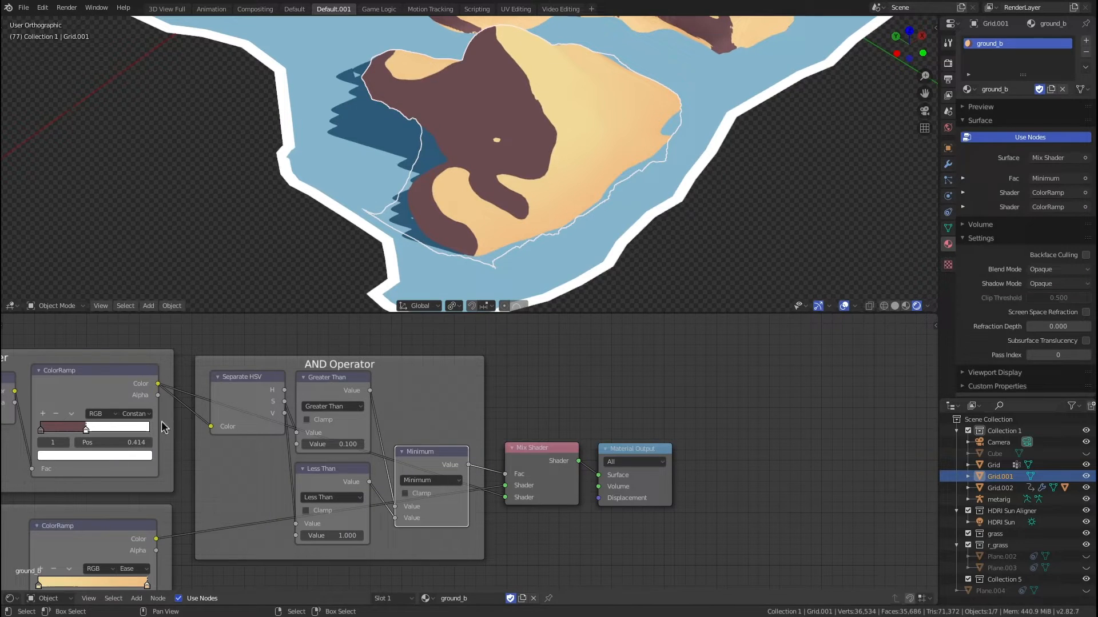
{"action": "scroll", "scroll_direction": "down", "scroll_amount": 3}
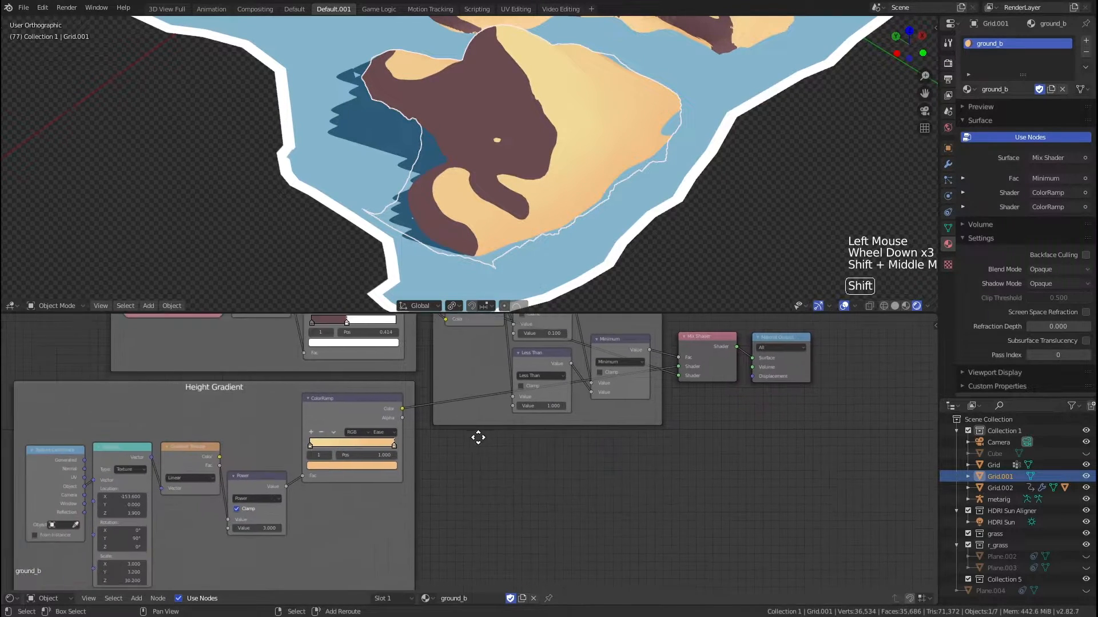
Insert a Math node set to Power, value 3, between Gradient Texture Fac and ColorRamp Fac.
{"action": "scroll", "scroll_direction": "up", "scroll_amount": 3}
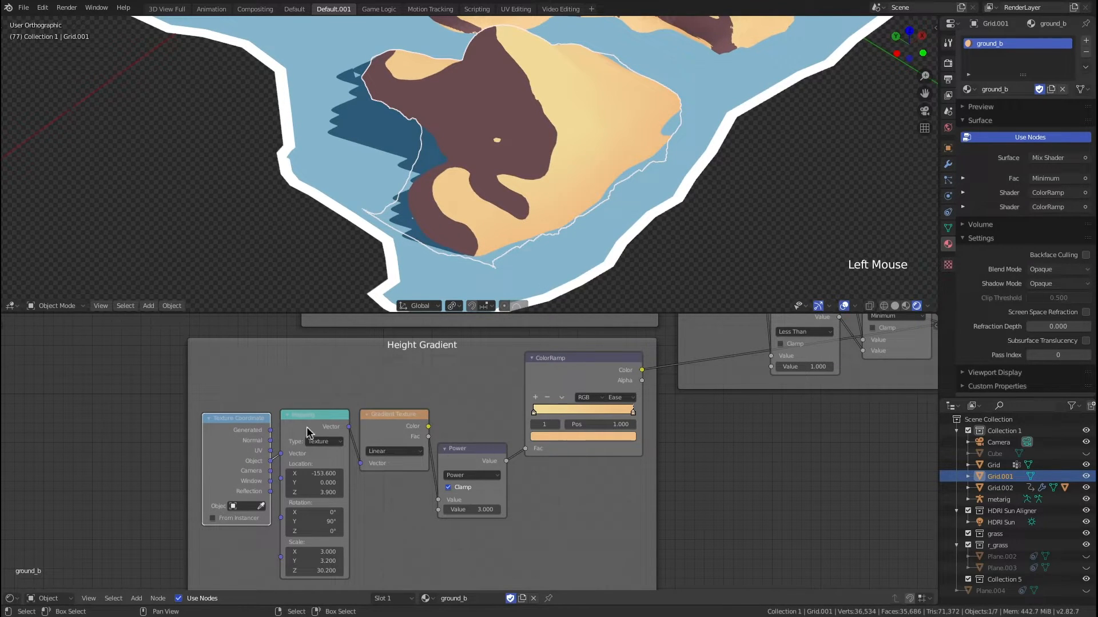
{"action": "left_click", "coordinate": [313, 414]}
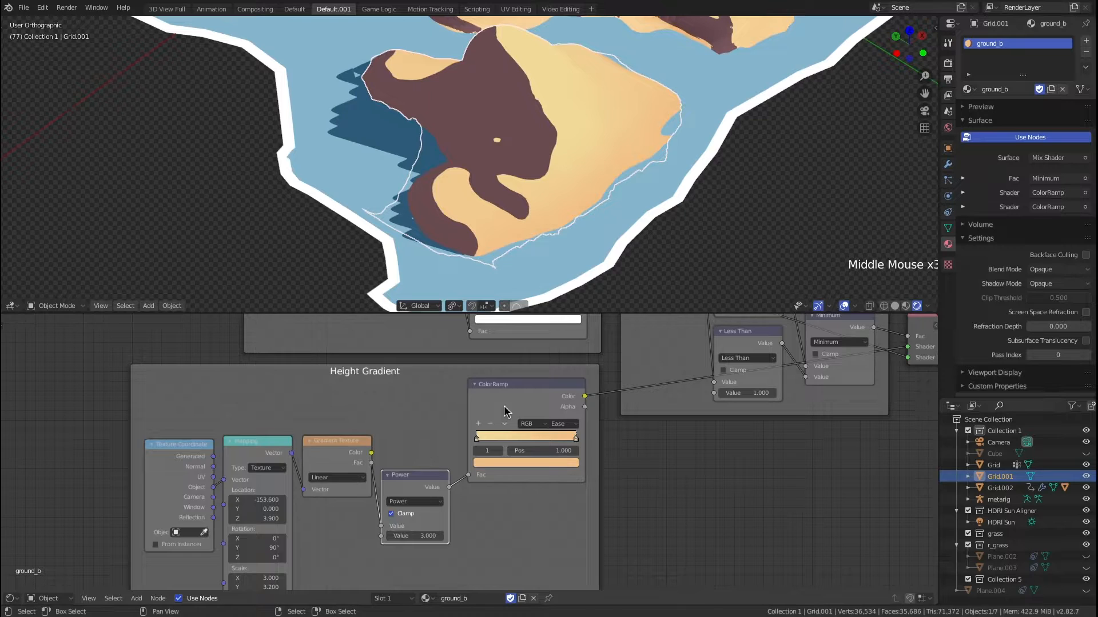
{"action": "scroll", "scroll_direction": "down", "scroll_amount": 3}
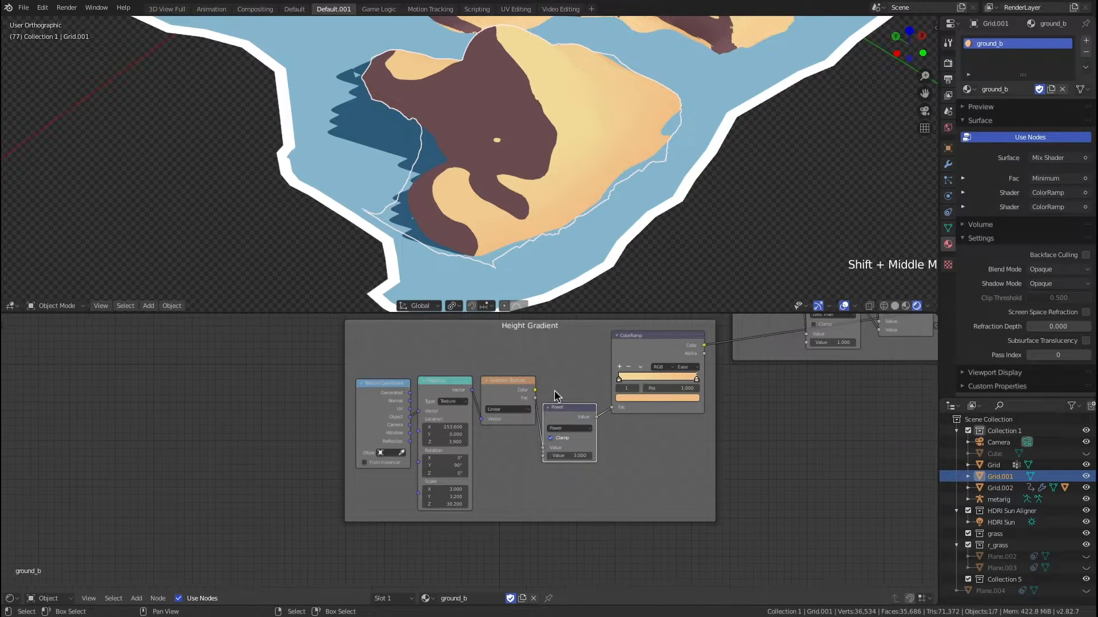
{"action": "scroll", "scroll_direction": "up", "scroll_amount": 3}
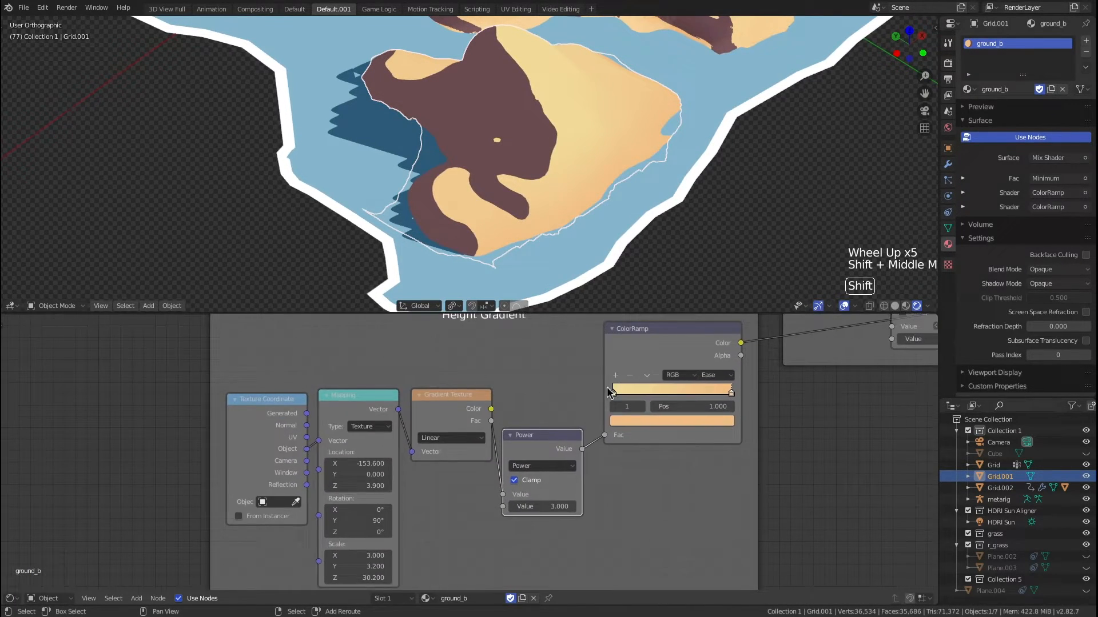
{"action": "scroll", "scroll_direction": "down", "scroll_amount": 3}
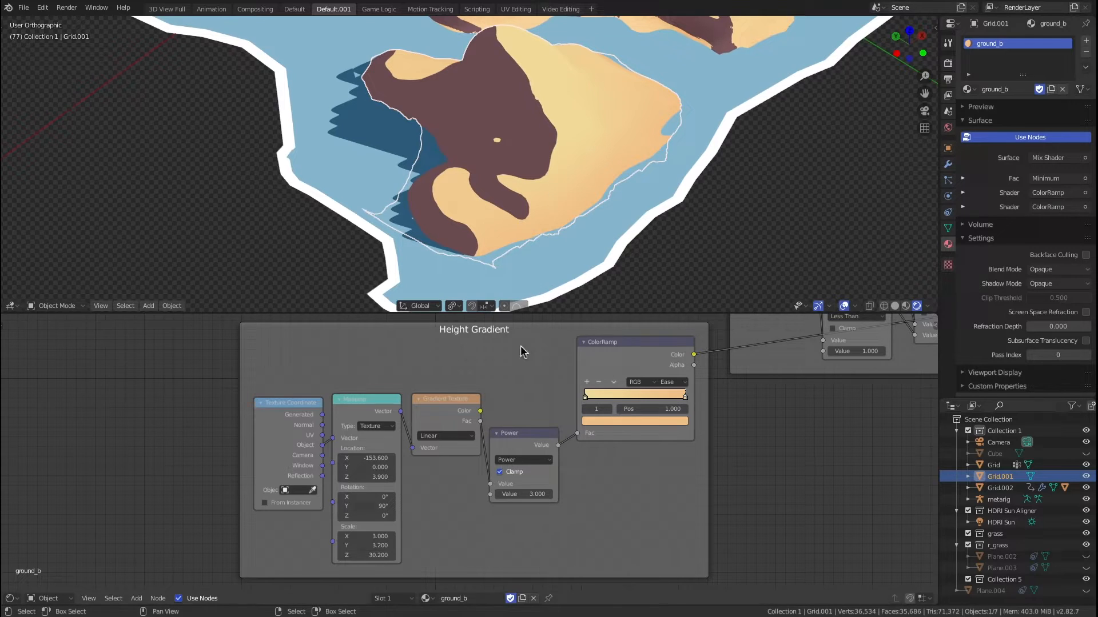
{"action": "mouse_move", "coordinate": [363, 505]}
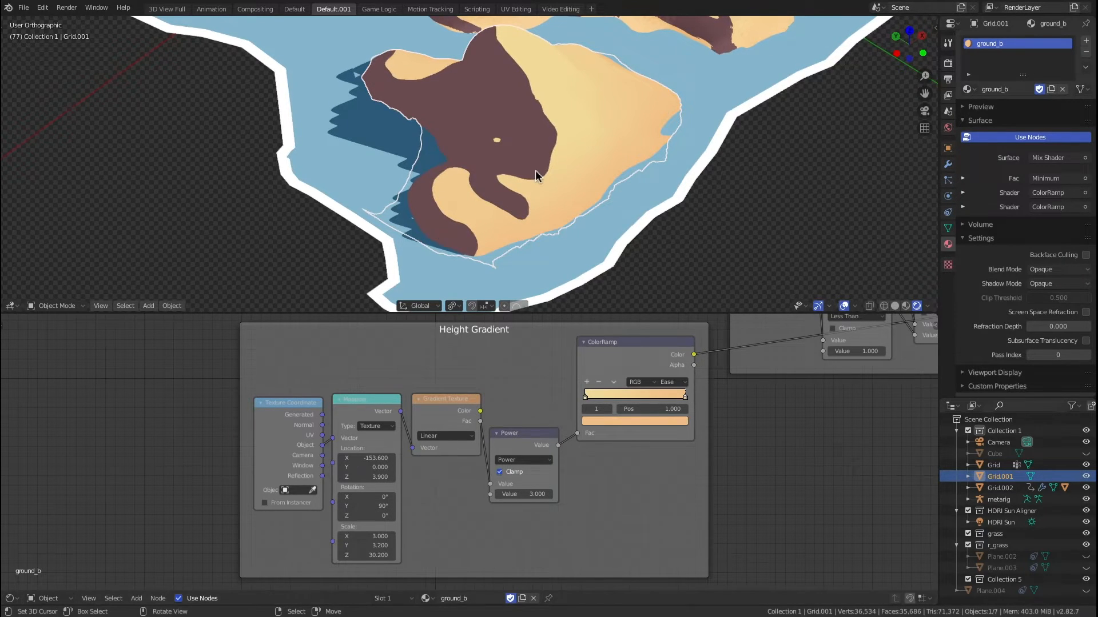
{"action": "mouse_move", "coordinate": [496, 448]}
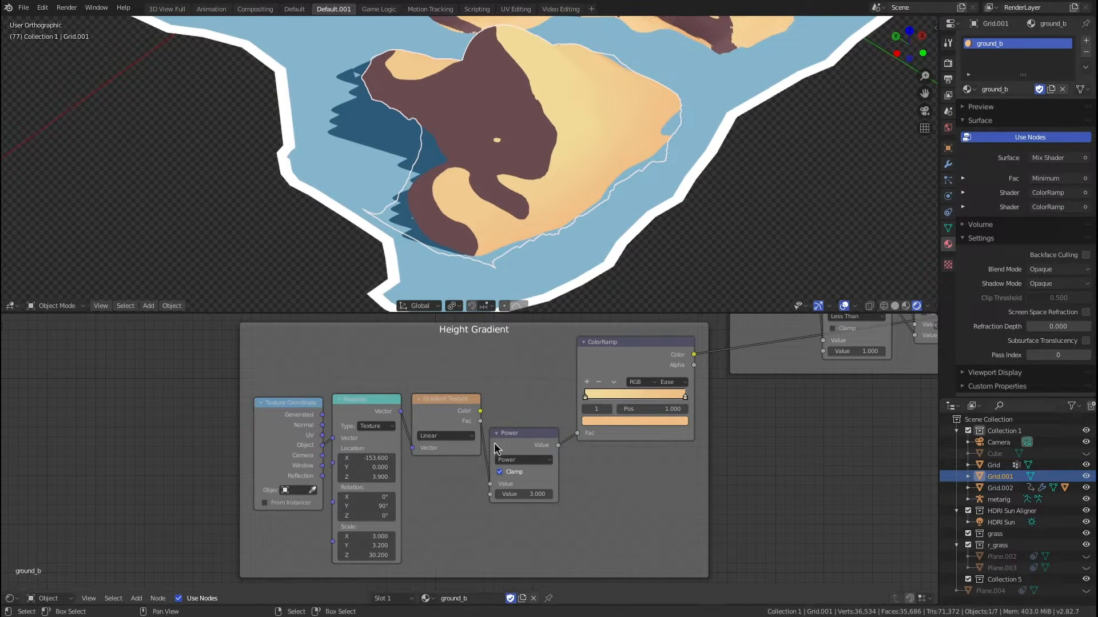
{"action": "scroll", "scroll_direction": "up", "scroll_amount": 3}
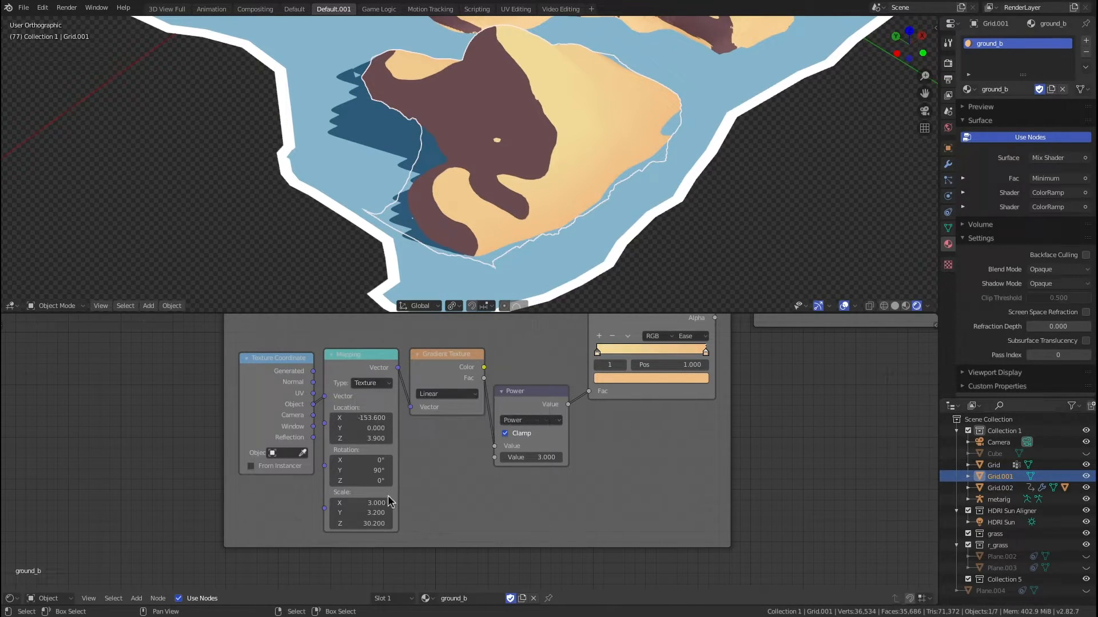
{"action": "mouse_move", "coordinate": [360, 523]}
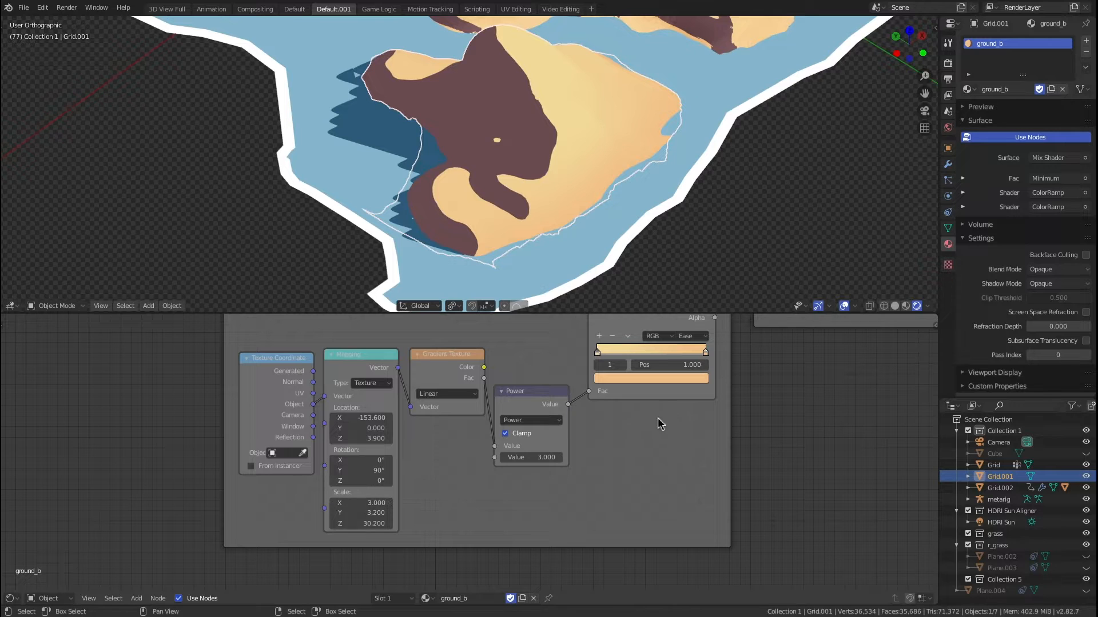
{"action": "scroll", "scroll_direction": "down", "scroll_amount": 3}
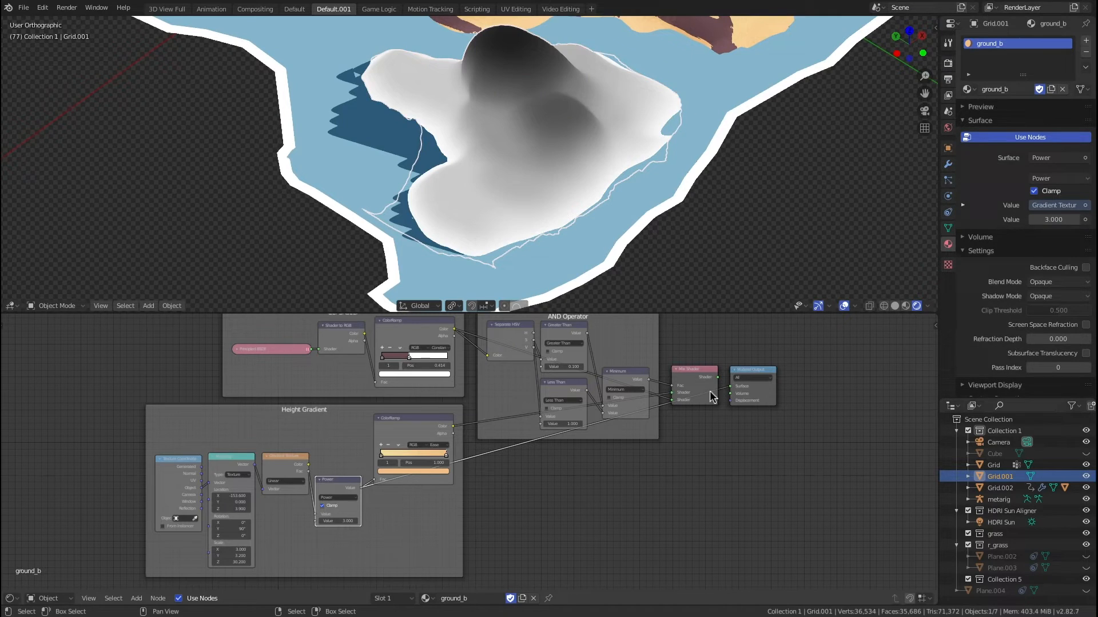
Preview the Power node on the island and keep the gradient Mapping Scale X at 3.000.
{"action": "scroll", "scroll_direction": "up", "scroll_amount": 3}
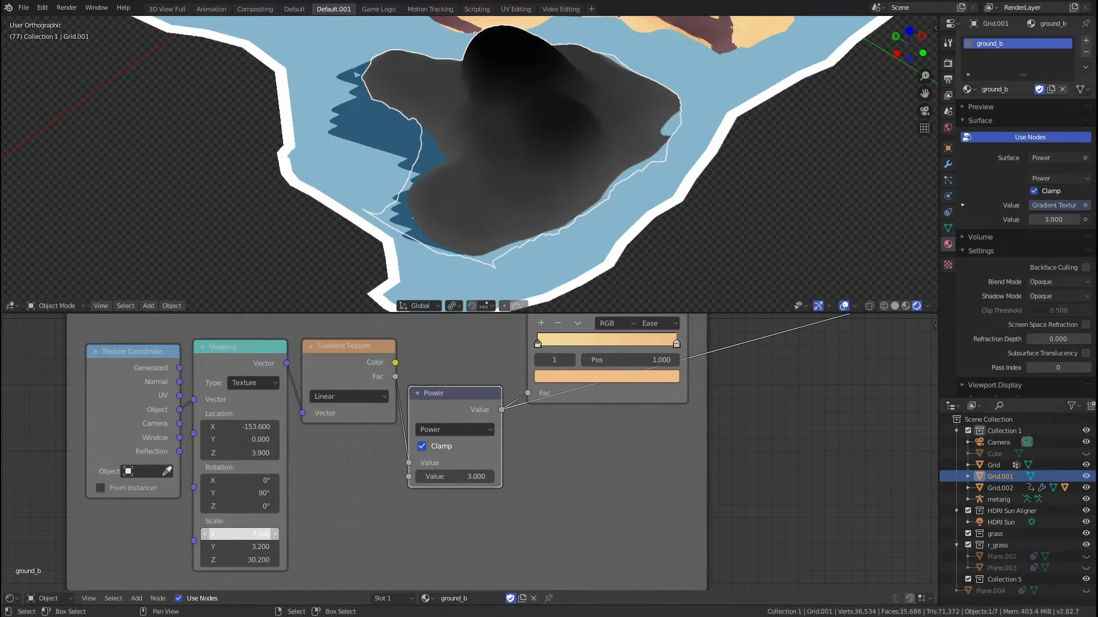
{"action": "left_click", "coordinate": [239, 534]}
{"action": "type", "text": "3.300"}
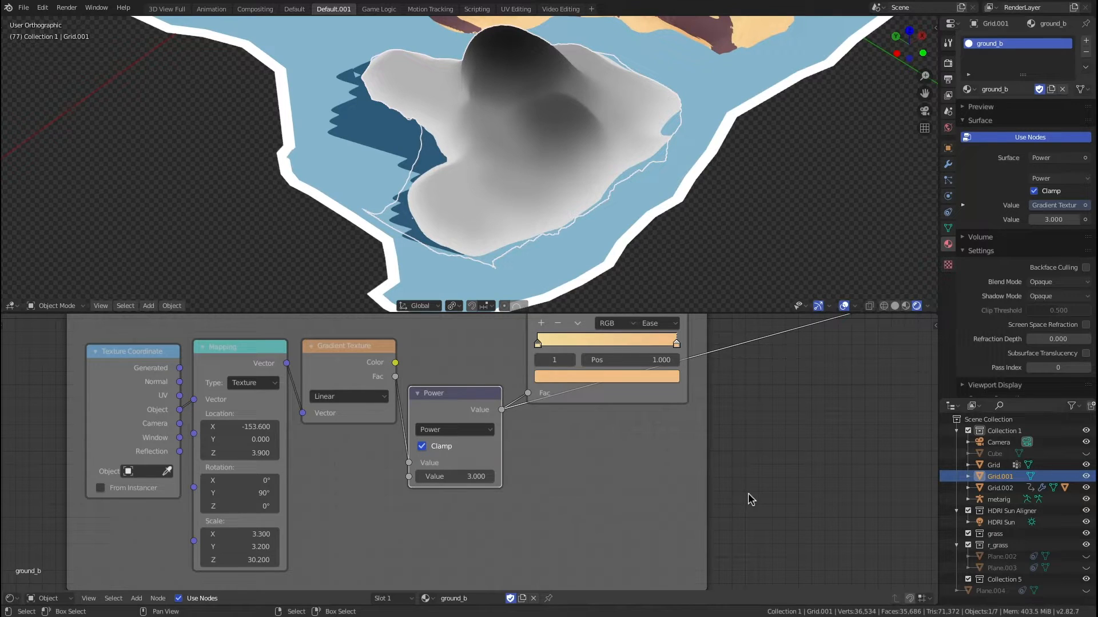
{"action": "left_click", "coordinate": [239, 534]}
{"action": "type", "text": "3.000"}
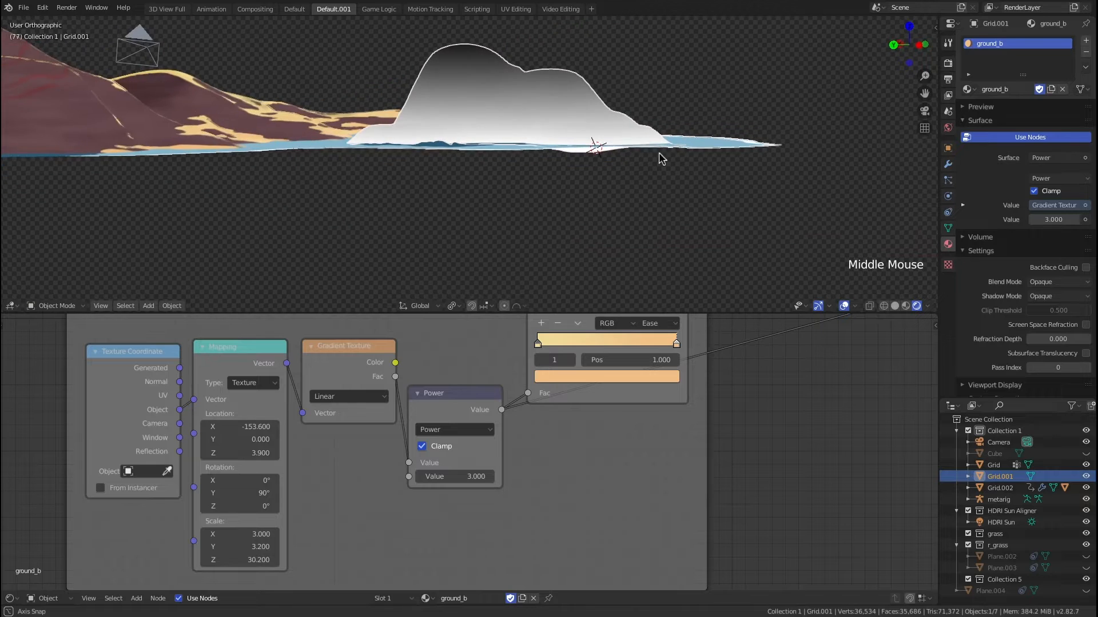
{"action": "scroll", "scroll_direction": "up", "scroll_amount": 3}
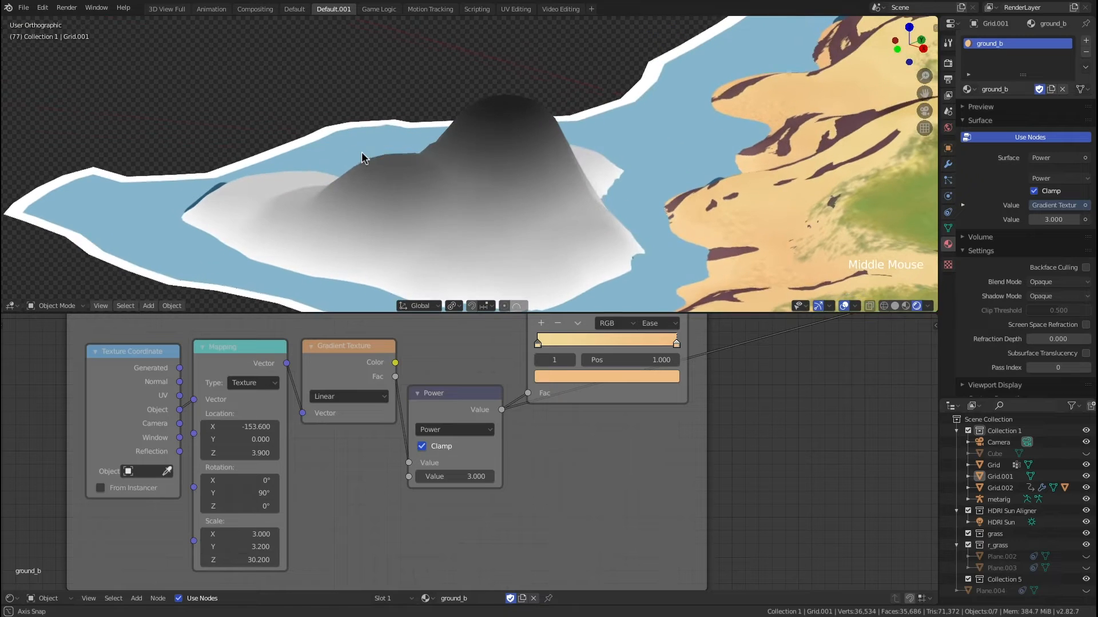
{"action": "key", "text": "Tab"}
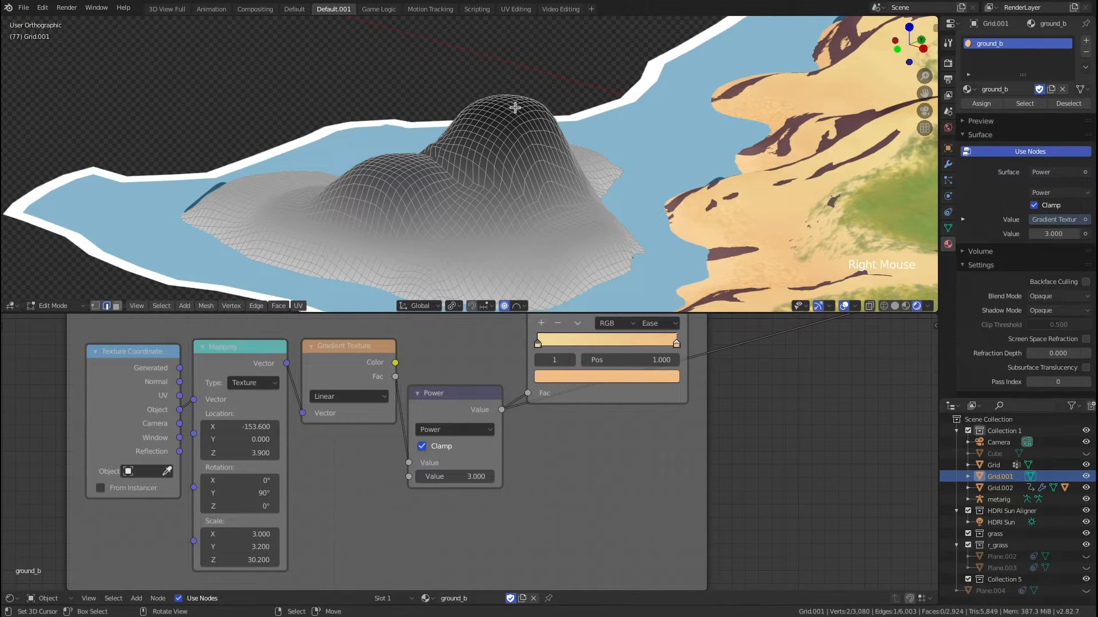
{"action": "key", "text": "g"}
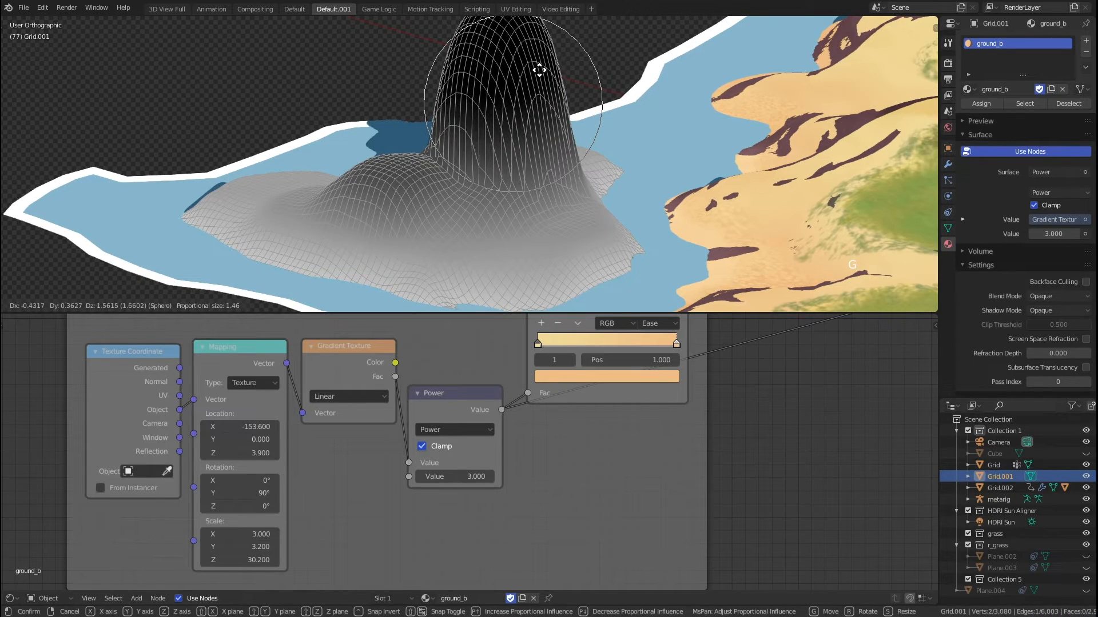
{"action": "key", "text": "Tab"}
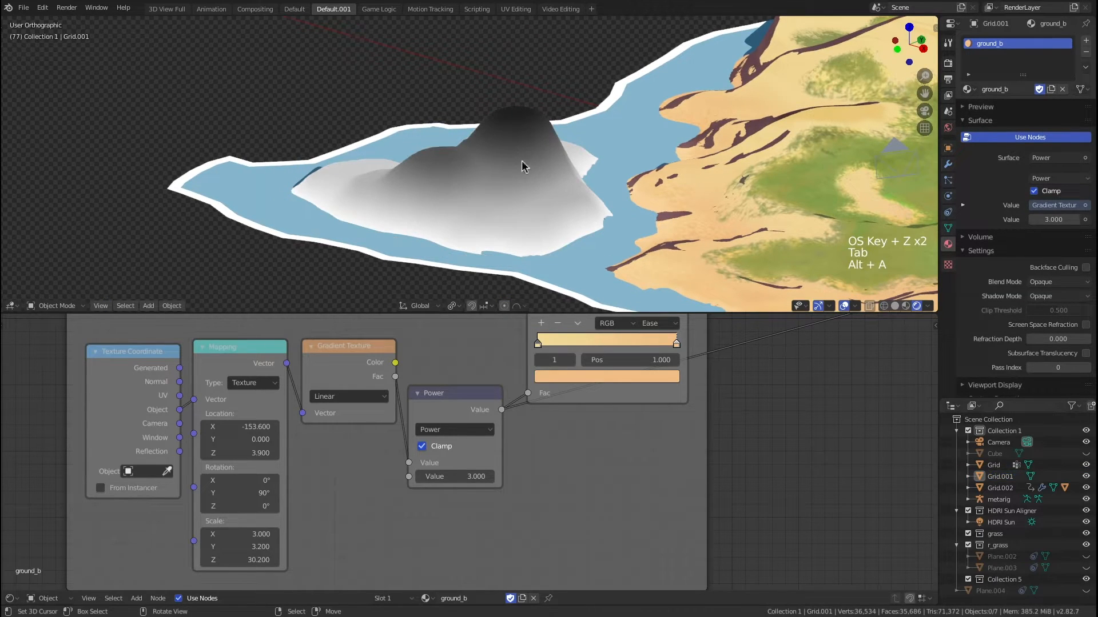
Save port.blend and select the Mapping node's Location Z value for inspection.
{"action": "key", "text": "ctrl+s"}
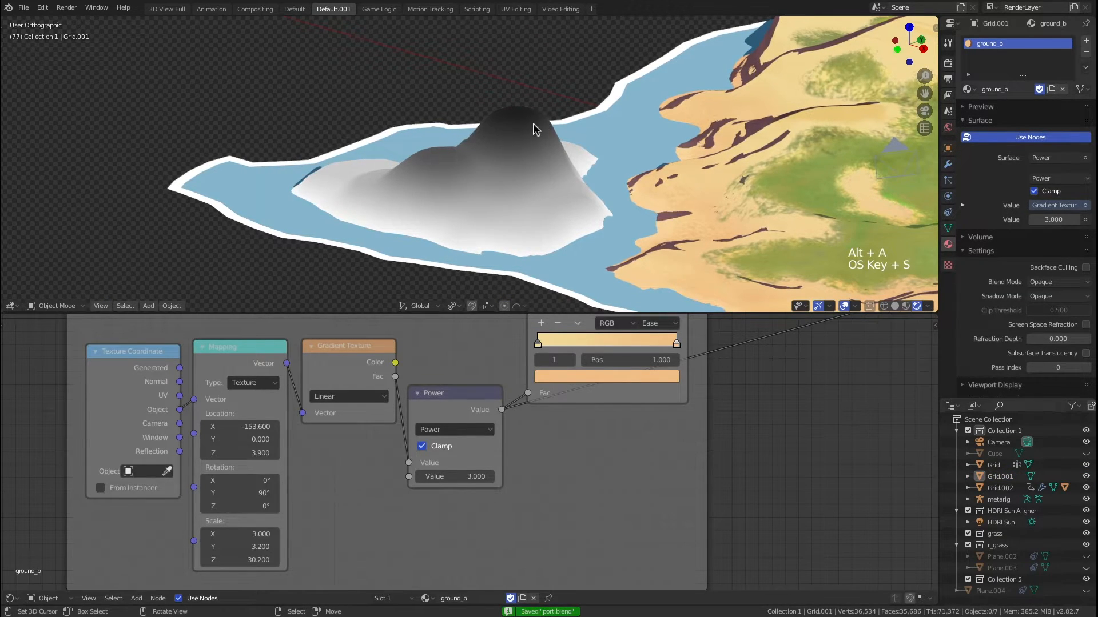
{"action": "mouse_move", "coordinate": [344, 438]}
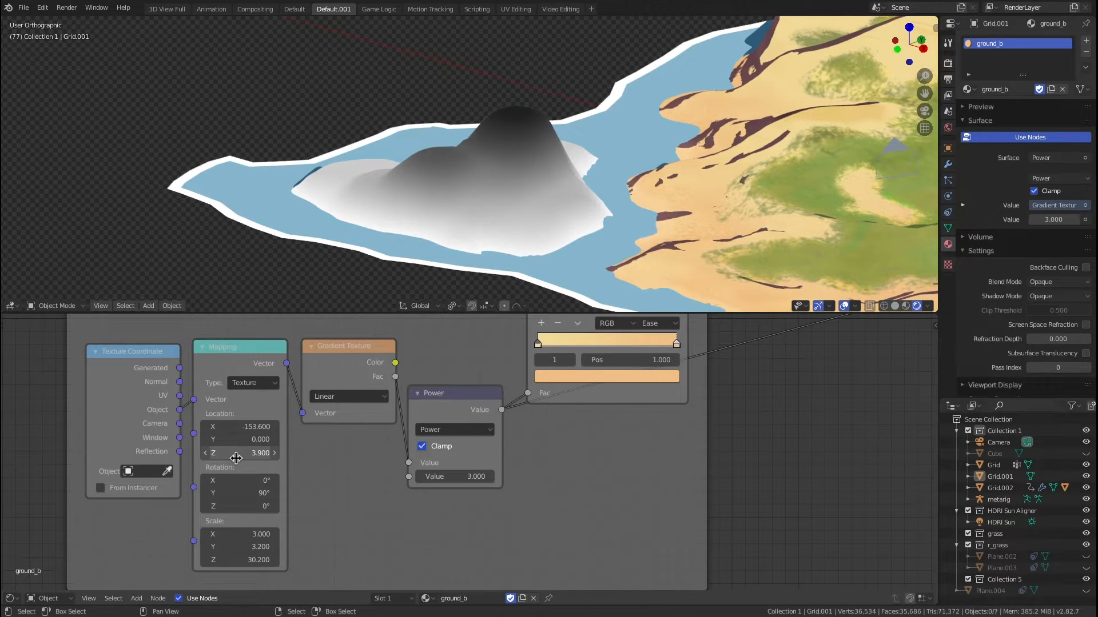
{"action": "mouse_move", "coordinate": [235, 459]}
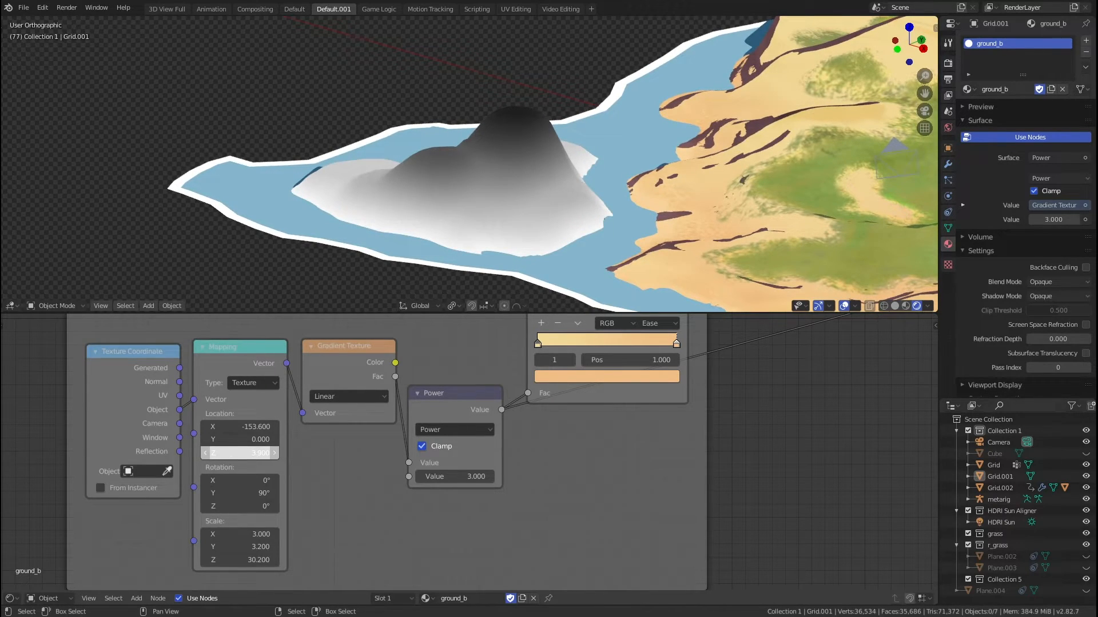
{"action": "triple_click", "coordinate": [239, 452]}
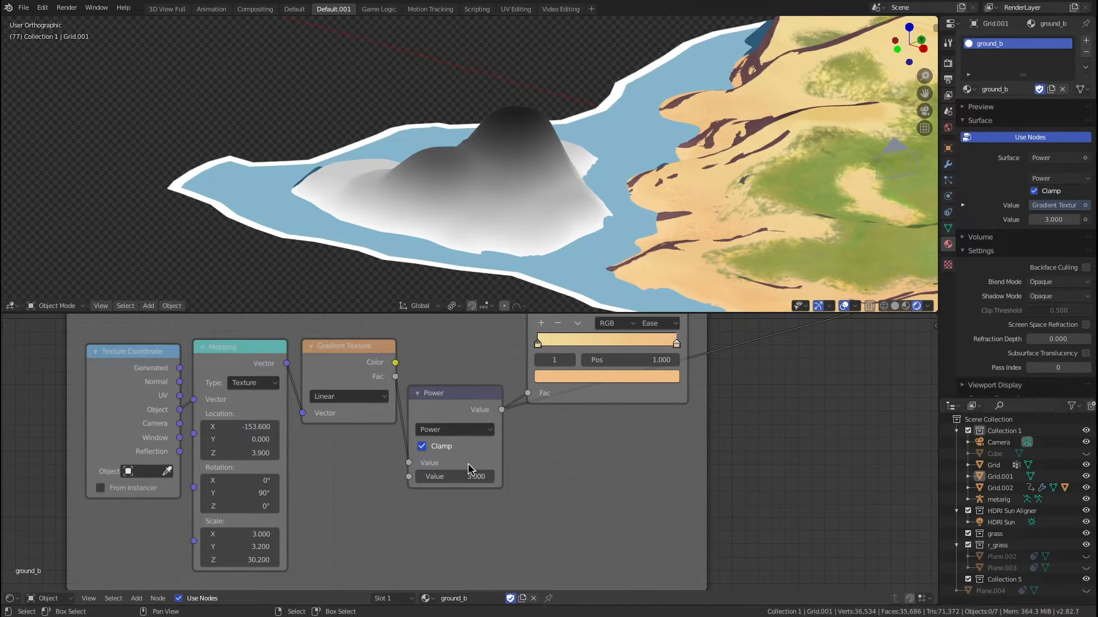
{"action": "scroll", "scroll_direction": "down", "scroll_amount": 3}
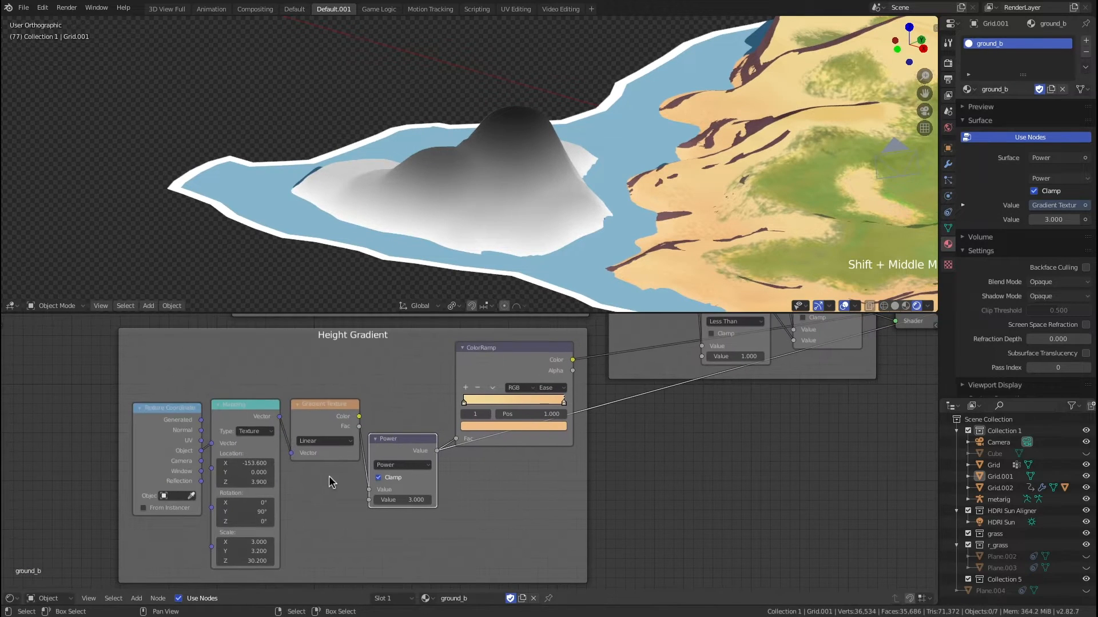
{"action": "scroll", "scroll_direction": "up", "scroll_amount": 3}
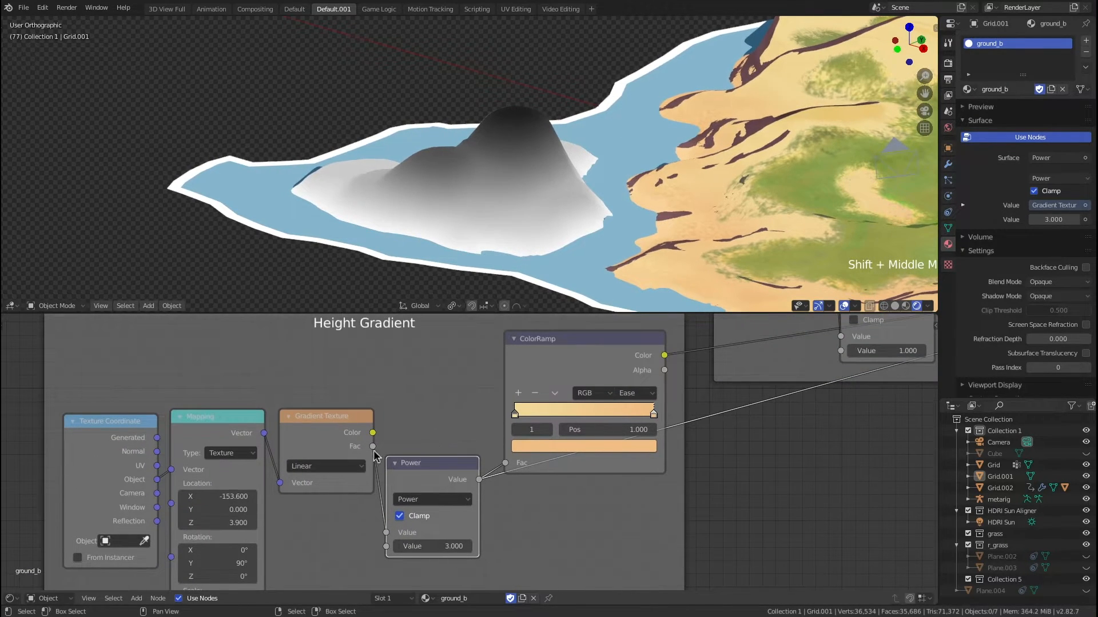
{"action": "mouse_move", "coordinate": [714, 385]}
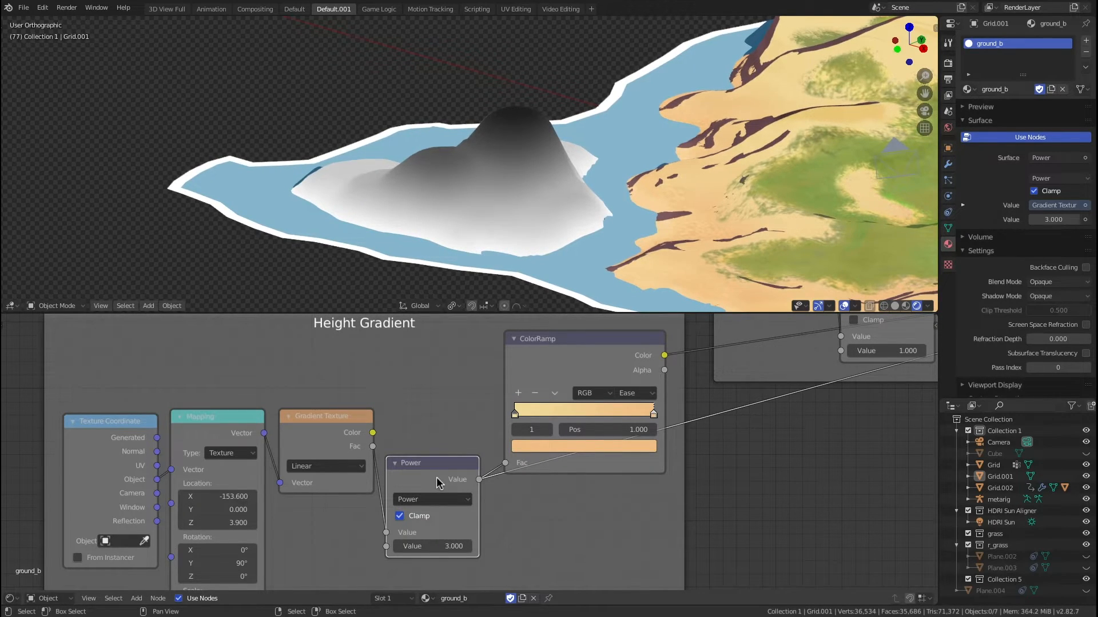
{"action": "mouse_move", "coordinate": [332, 461]}
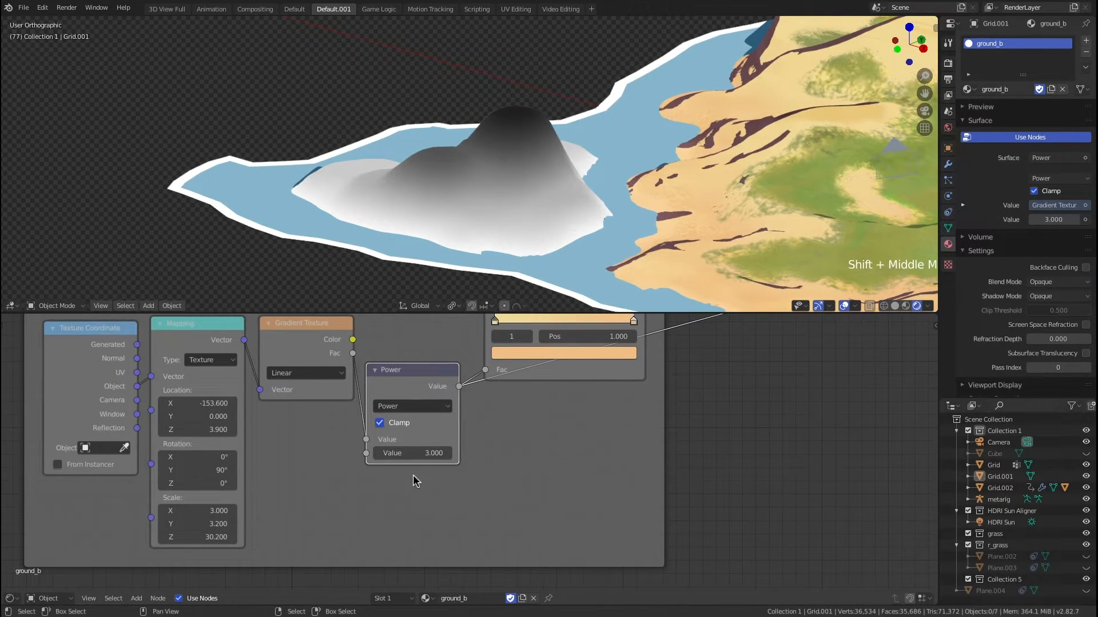
Step the Power node's exponent upward through 2 and 3, confirming a value of 6.
{"action": "scroll", "scroll_direction": "up", "scroll_amount": 3}
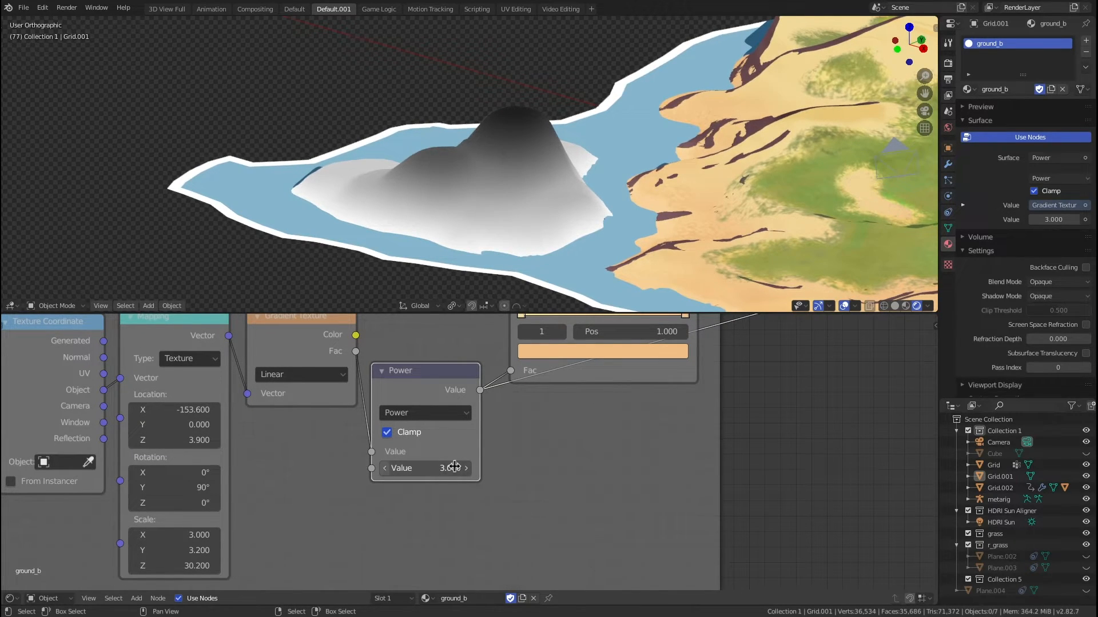
{"action": "mouse_move", "coordinate": [425, 468]}
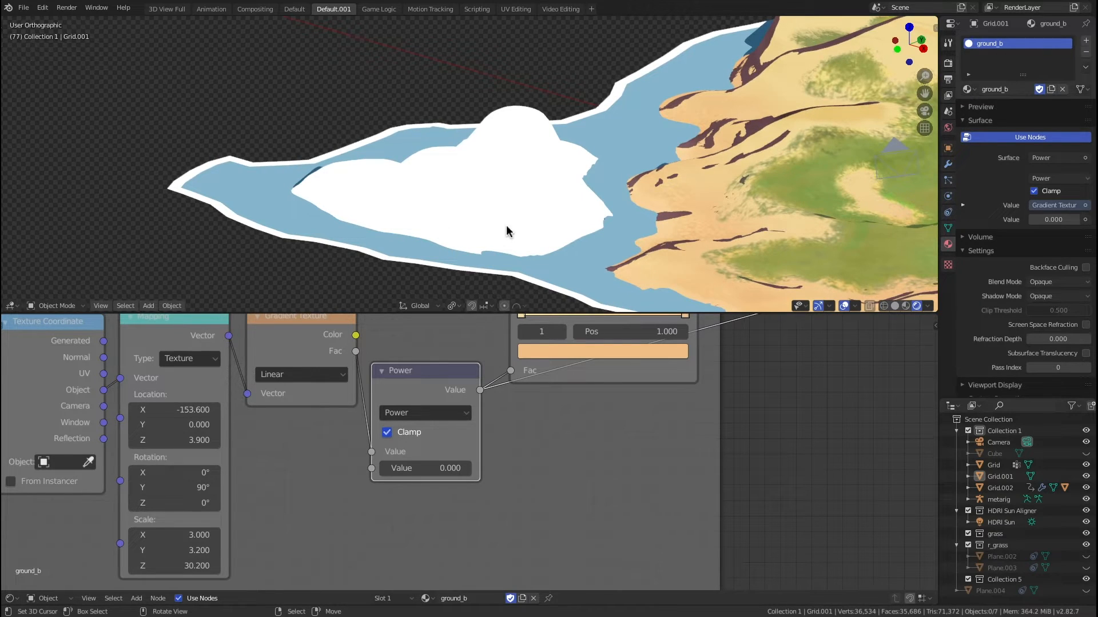
{"action": "mouse_move", "coordinate": [451, 468]}
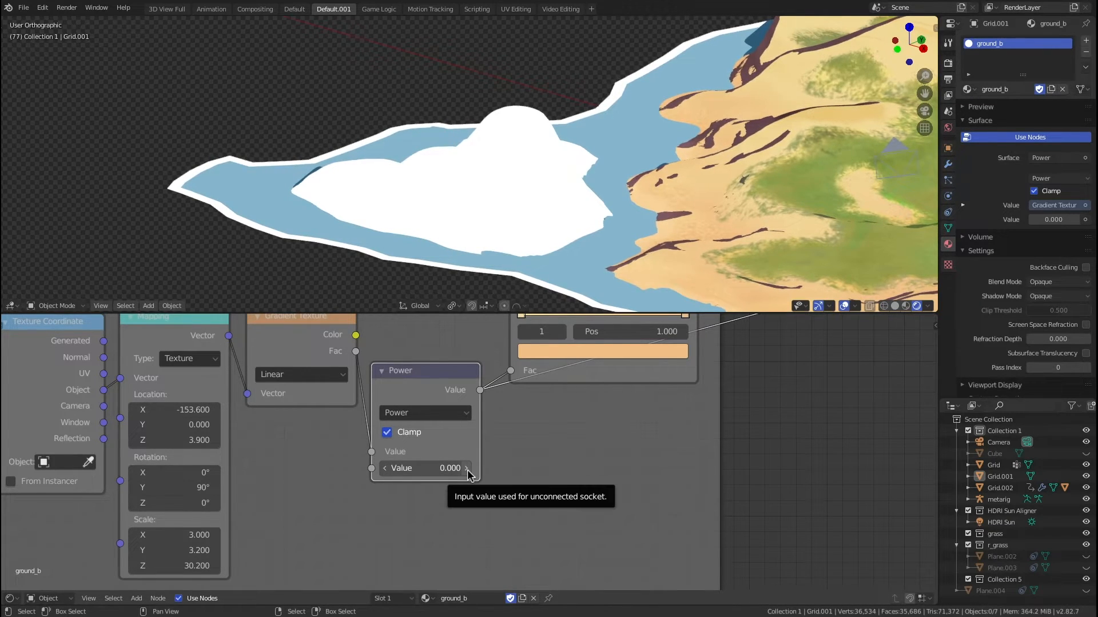
{"action": "mouse_move", "coordinate": [445, 508]}
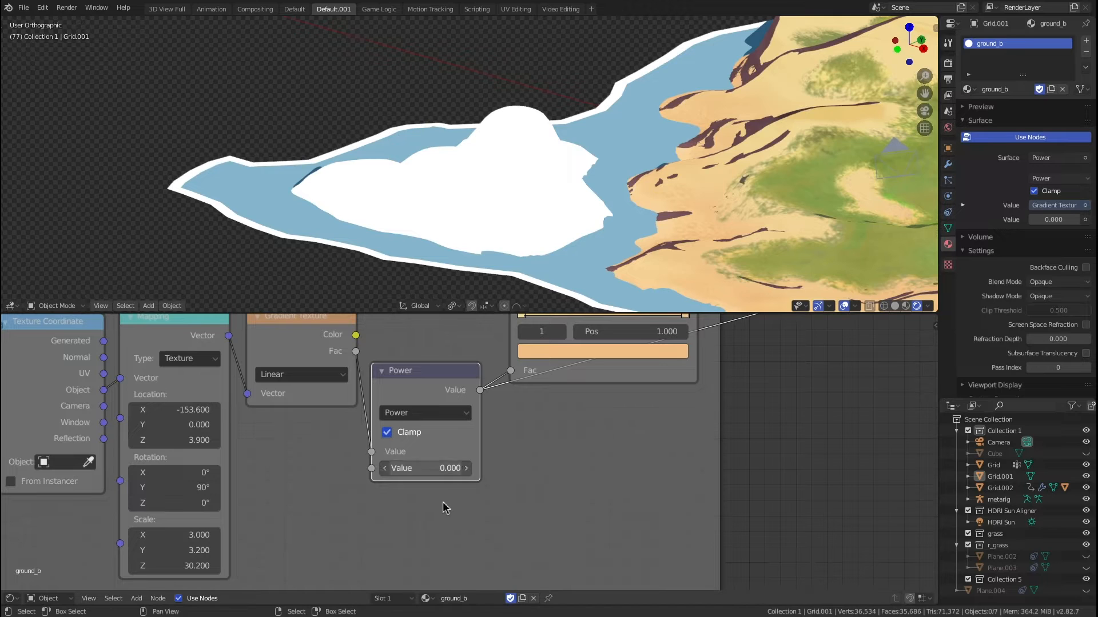
{"action": "left_click", "coordinate": [465, 467]}
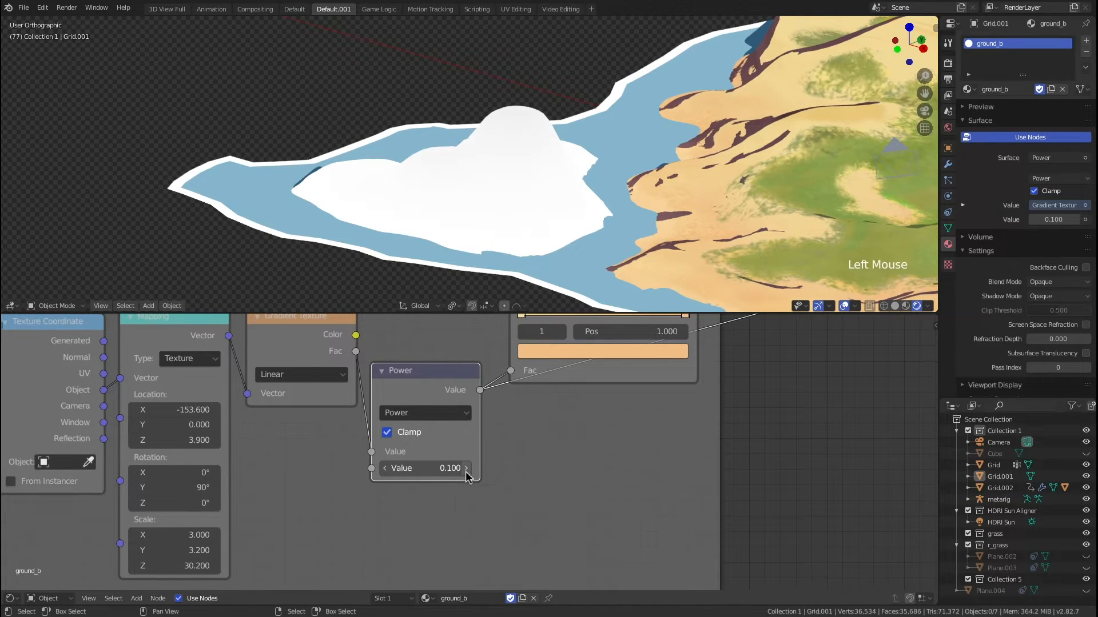
{"action": "left_click", "coordinate": [466, 468]}
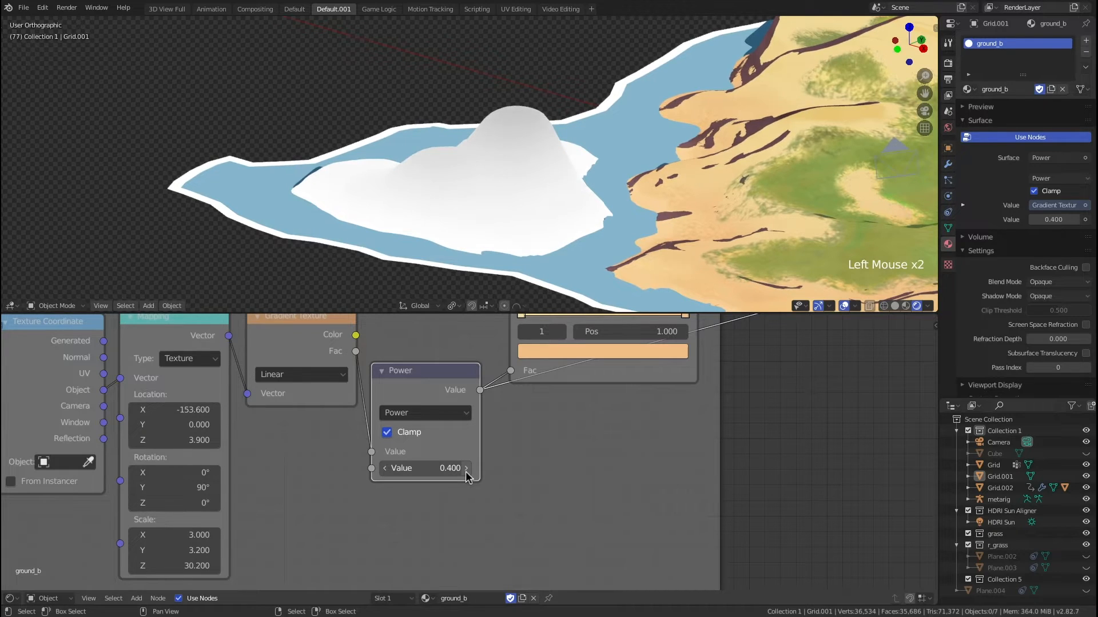
{"action": "left_click", "coordinate": [465, 469]}
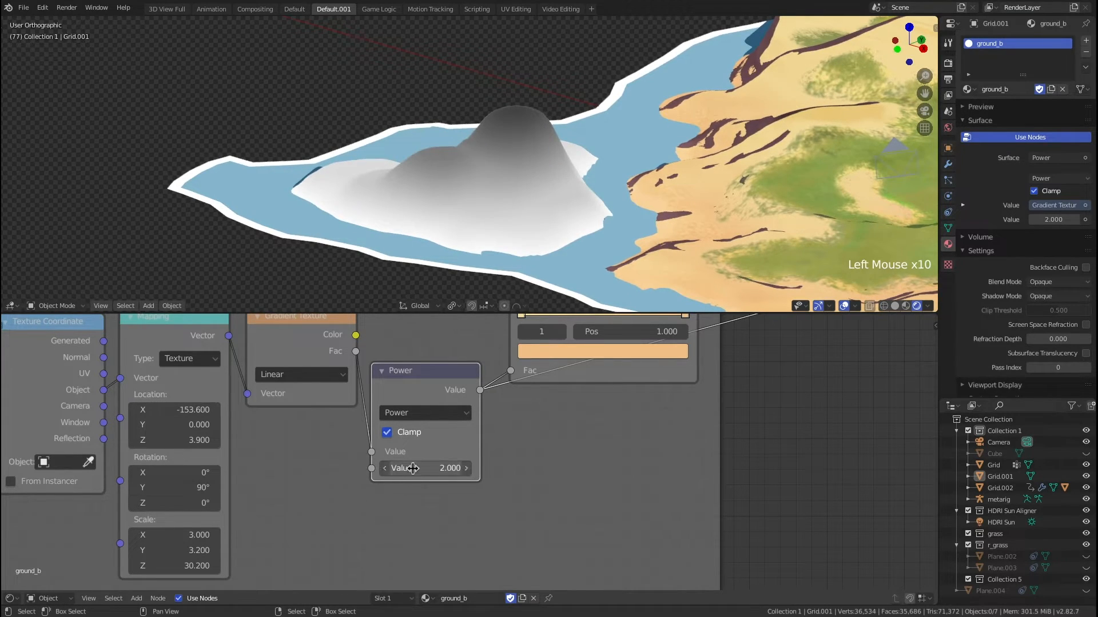
{"action": "left_click", "coordinate": [466, 468]}
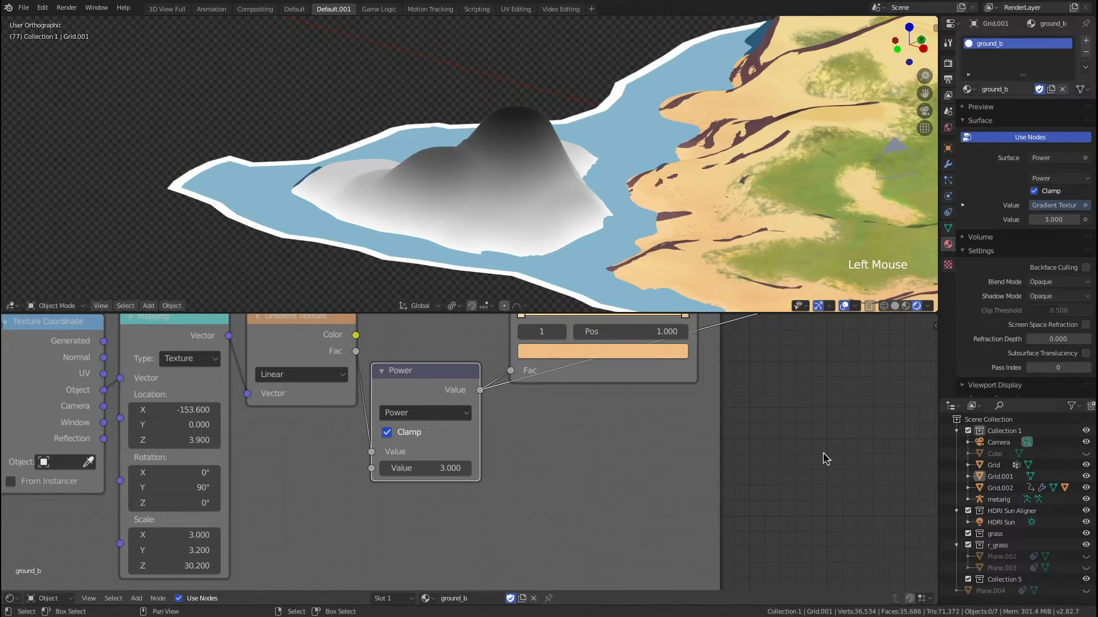
{"action": "mouse_move", "coordinate": [426, 467]}
{"action": "type", "text": "6"}
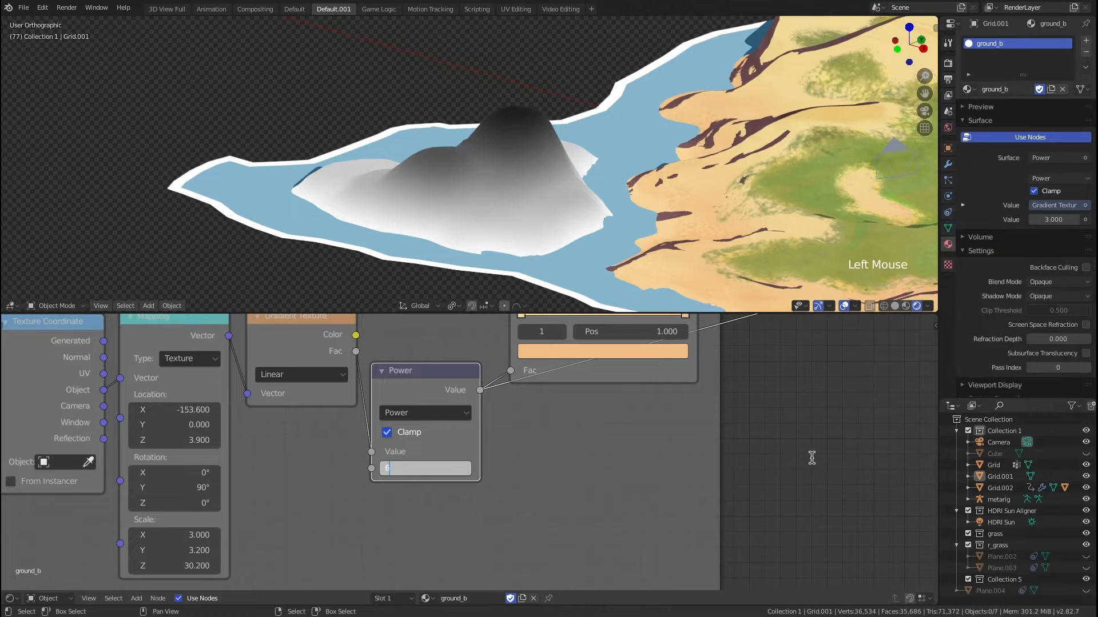
{"action": "key", "text": "Return"}
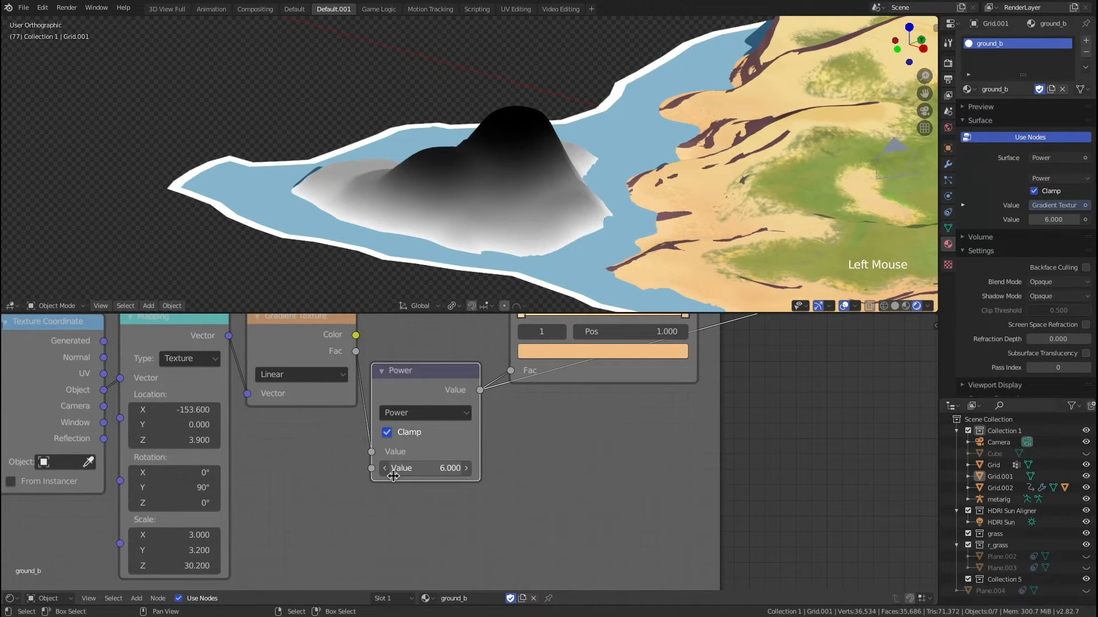
{"action": "mouse_move", "coordinate": [399, 468]}
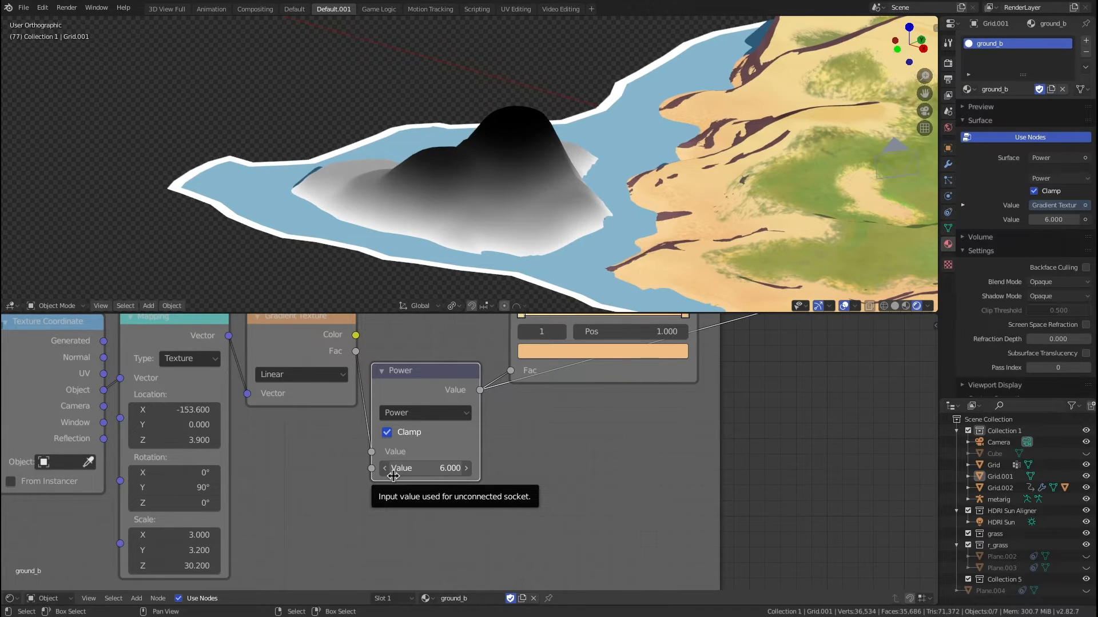
{"action": "mouse_move", "coordinate": [401, 507]}
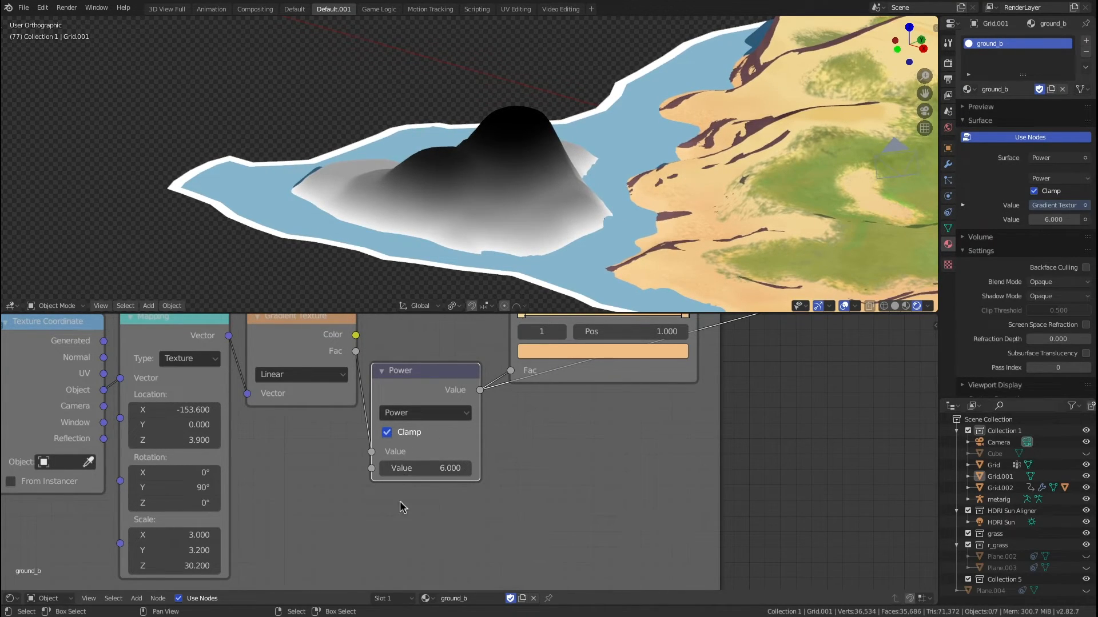
{"action": "mouse_move", "coordinate": [425, 467]}
{"action": "type", "text": "3"}
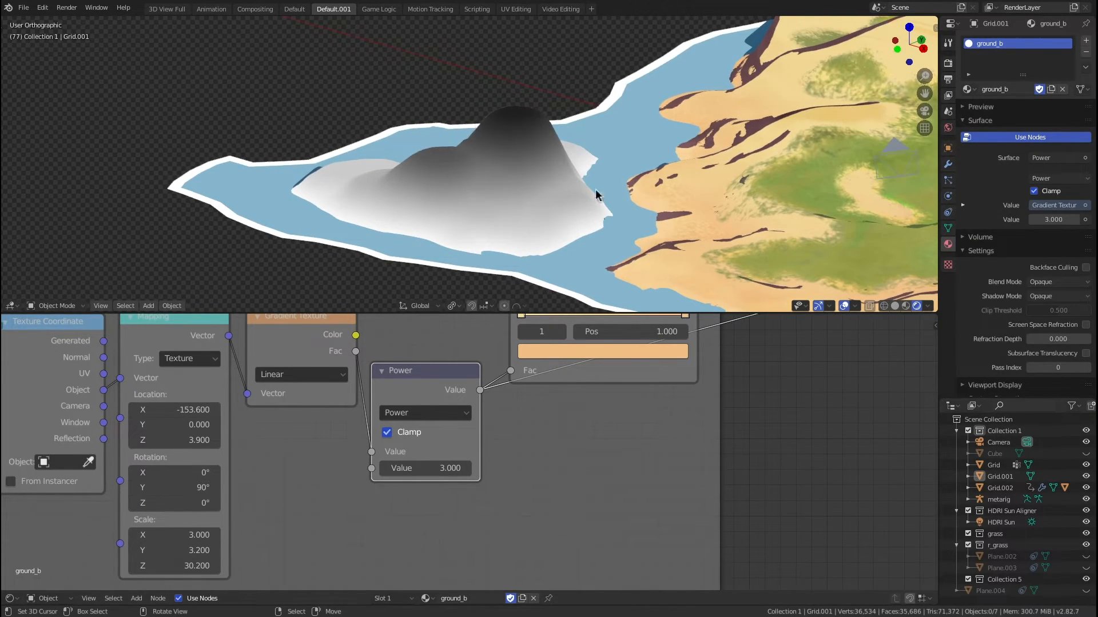
{"action": "mouse_move", "coordinate": [565, 474]}
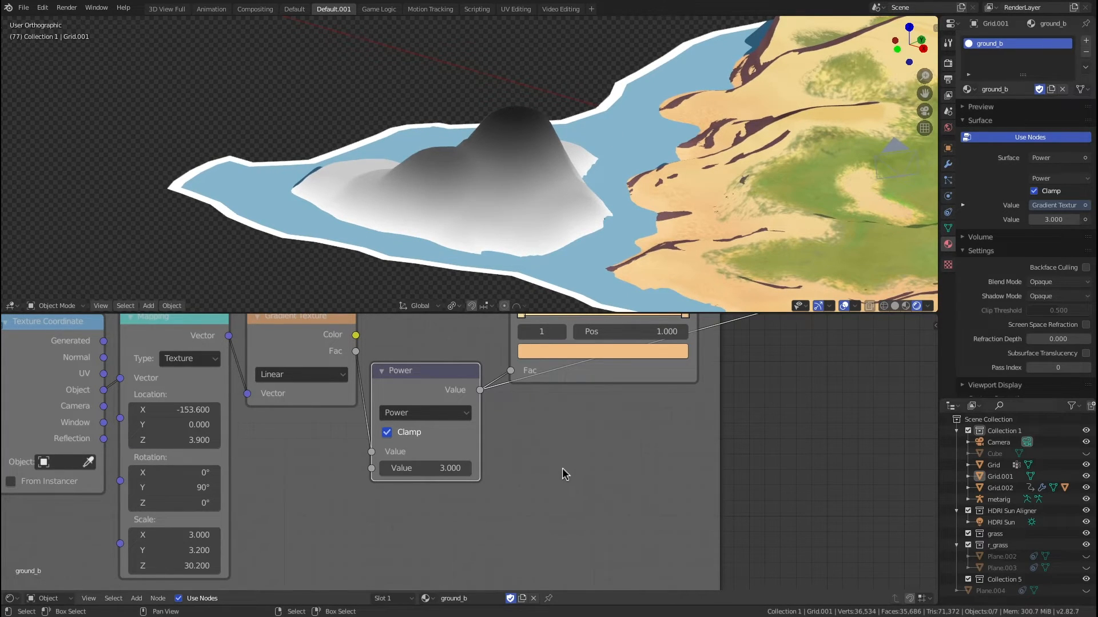
{"action": "mouse_move", "coordinate": [444, 420]}
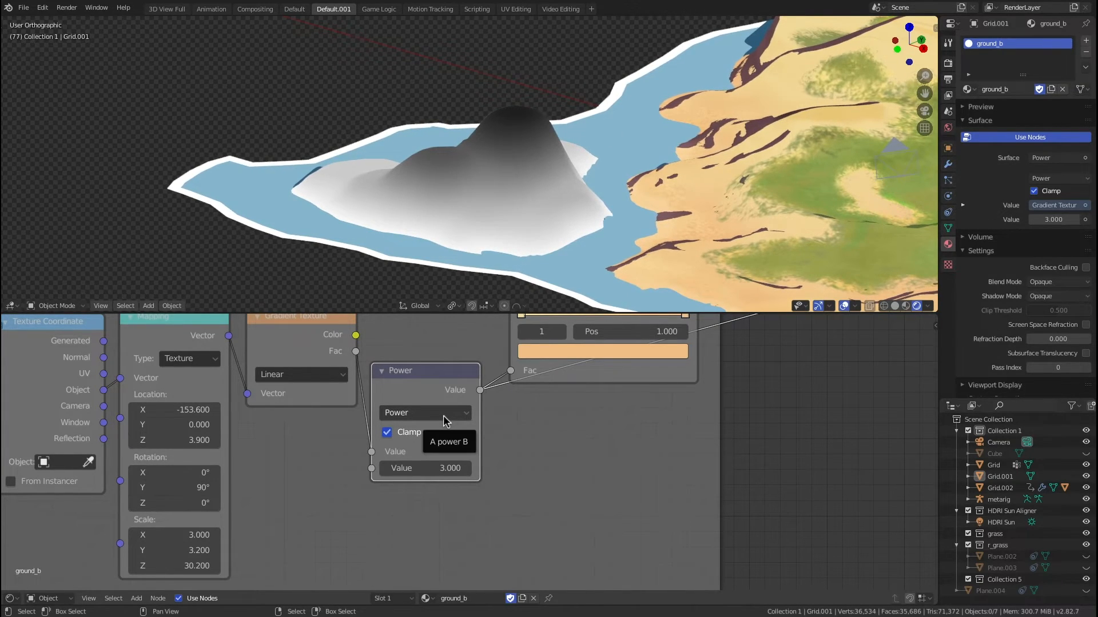
Zoom the node editor out to preview the Mix Shader's combined cel and gradient shading.
{"action": "scroll", "scroll_direction": "down", "scroll_amount": 3}
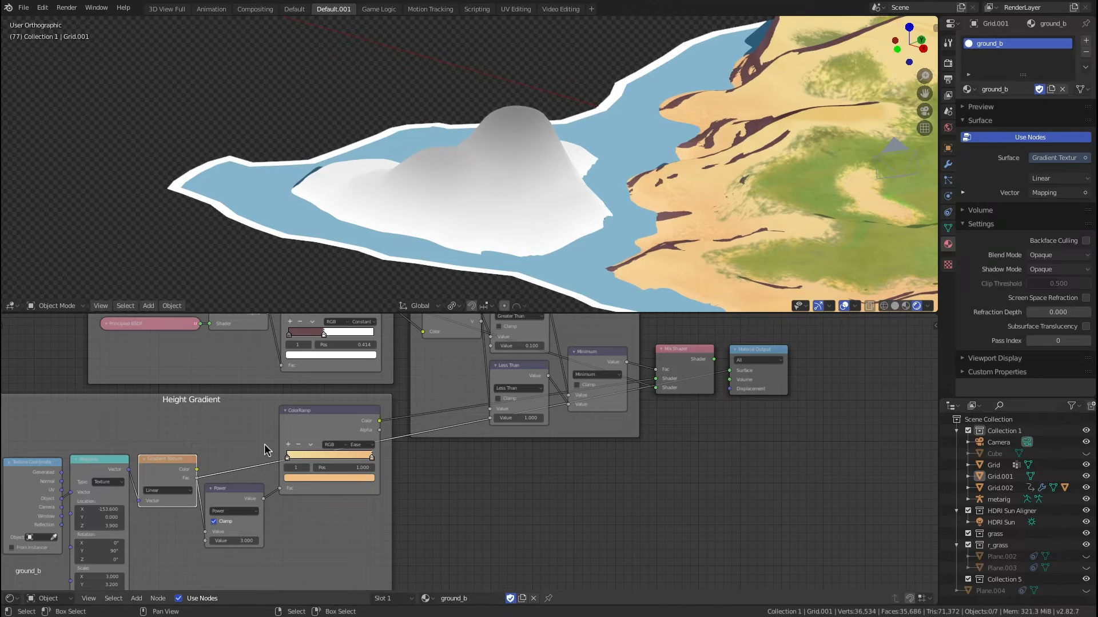
{"action": "mouse_move", "coordinate": [633, 463]}
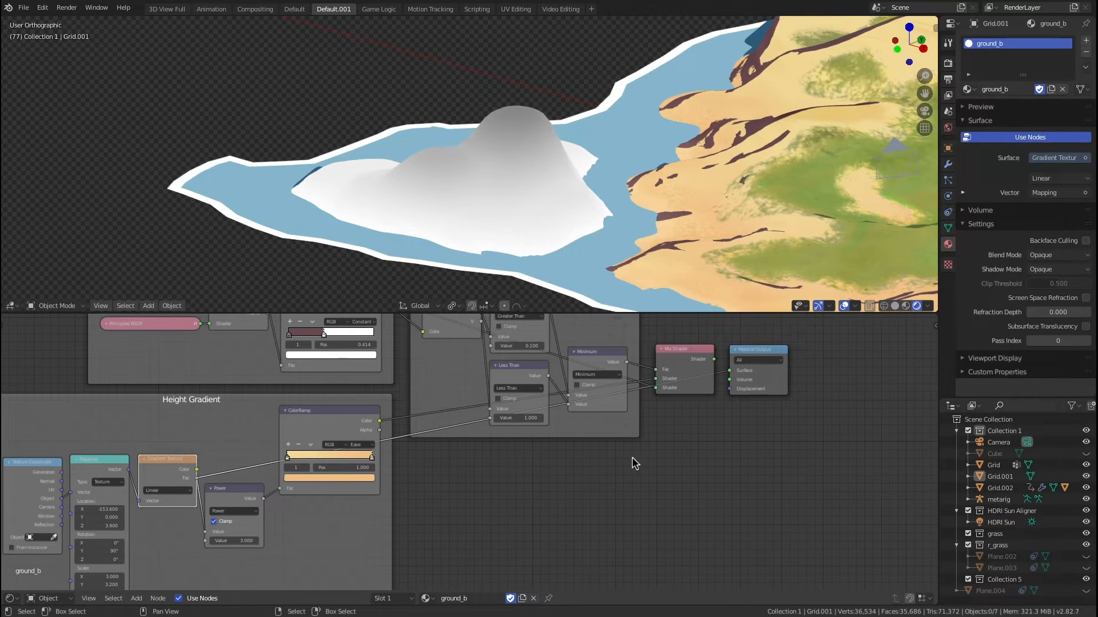
{"action": "scroll", "scroll_direction": "up", "scroll_amount": 3}
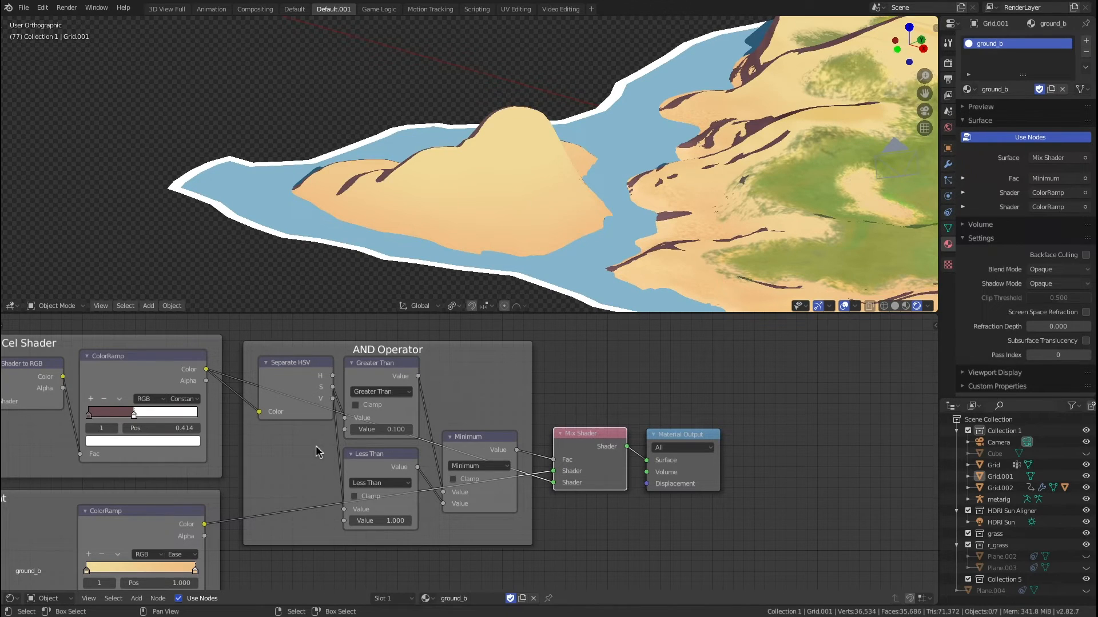
After saving, zoom the node editor into the Height Gradient ColorRamp node.
{"action": "scroll", "scroll_direction": "down", "scroll_amount": 3}
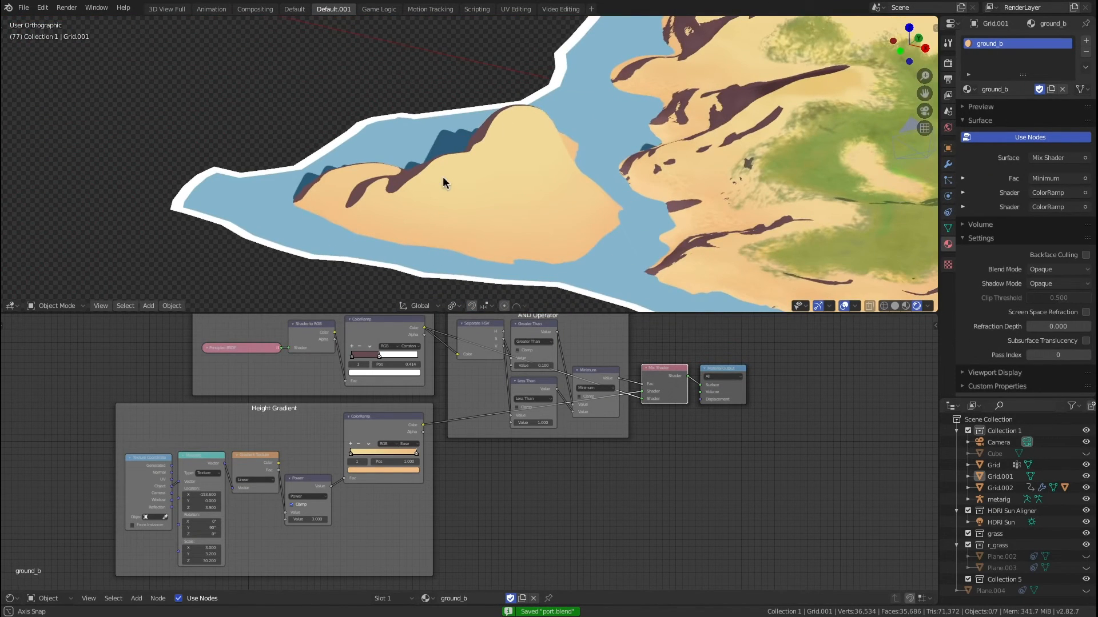
{"action": "scroll", "scroll_direction": "up", "scroll_amount": 3}
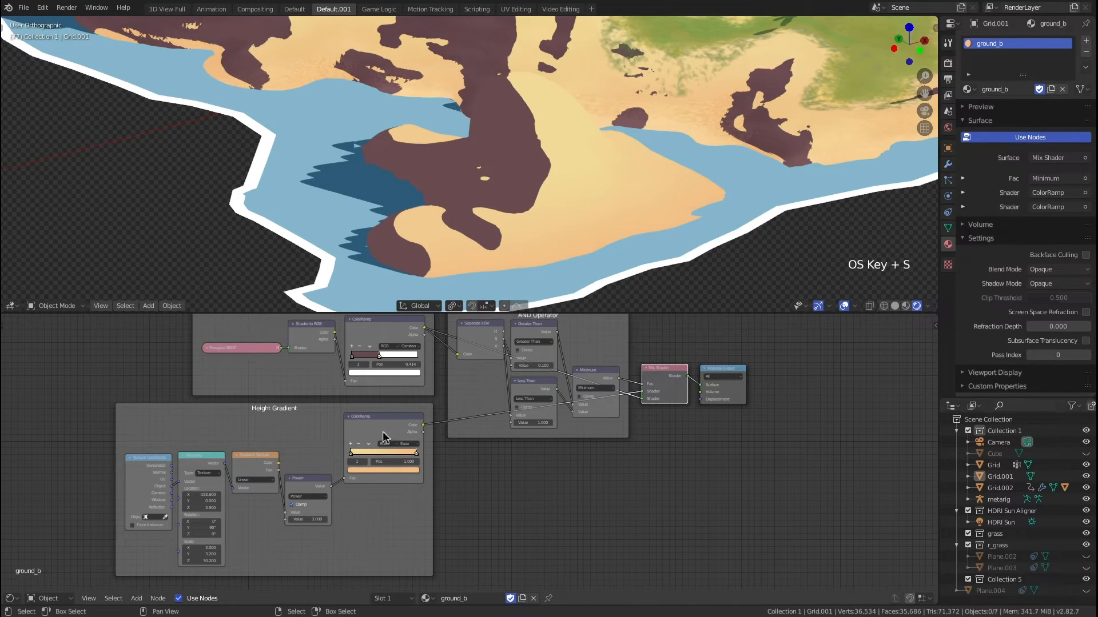
{"action": "scroll", "scroll_direction": "up", "scroll_amount": 3}
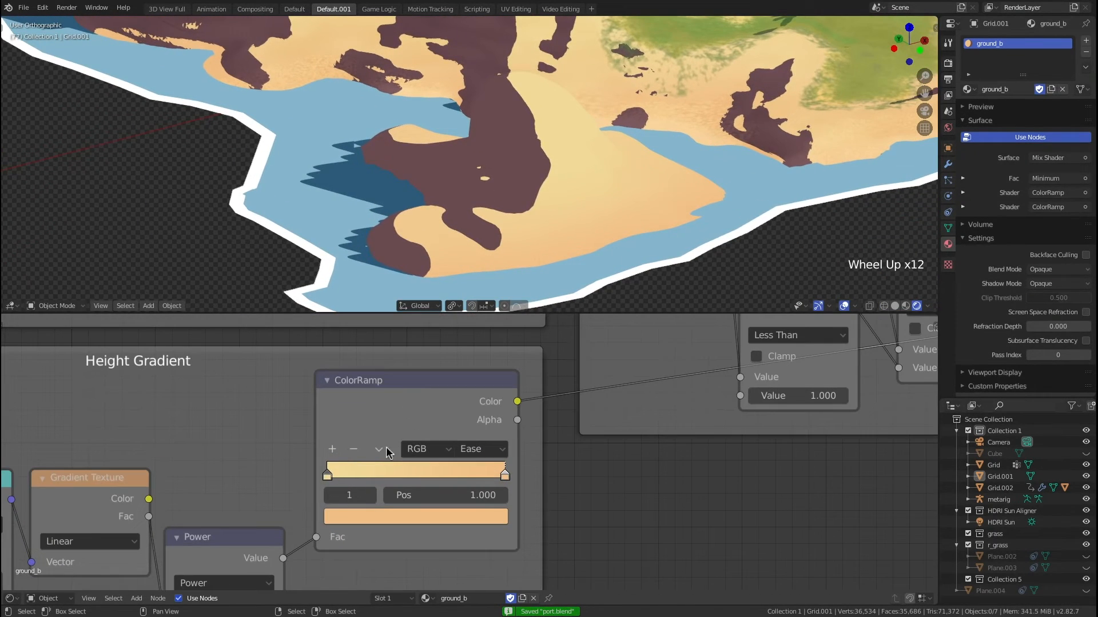
{"action": "scroll", "scroll_direction": "down", "scroll_amount": 3}
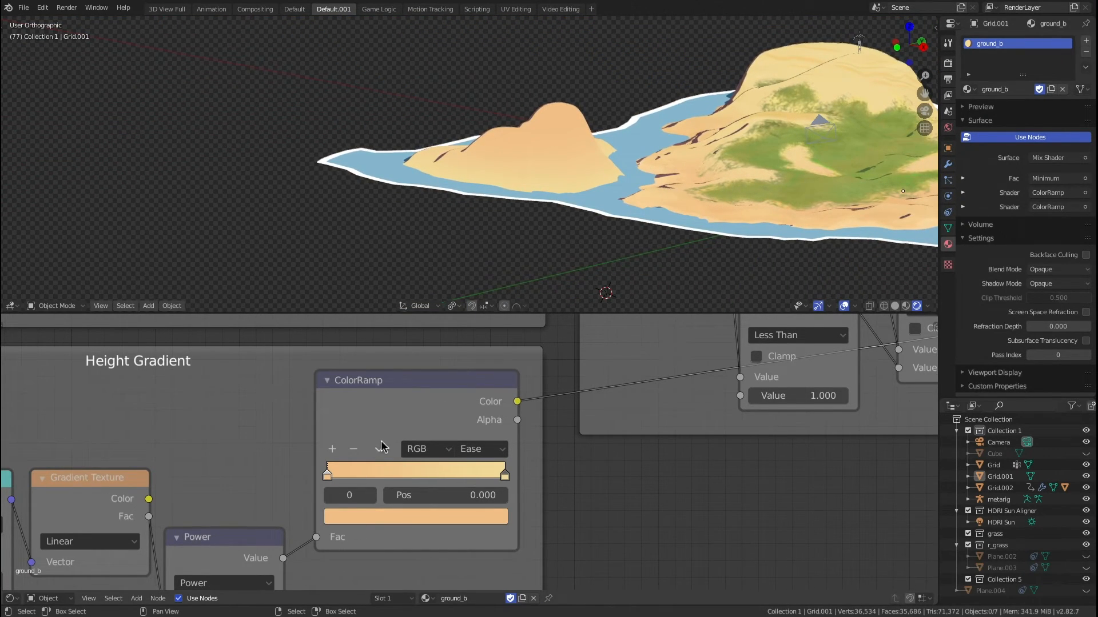
{"action": "left_click", "coordinate": [379, 448]}
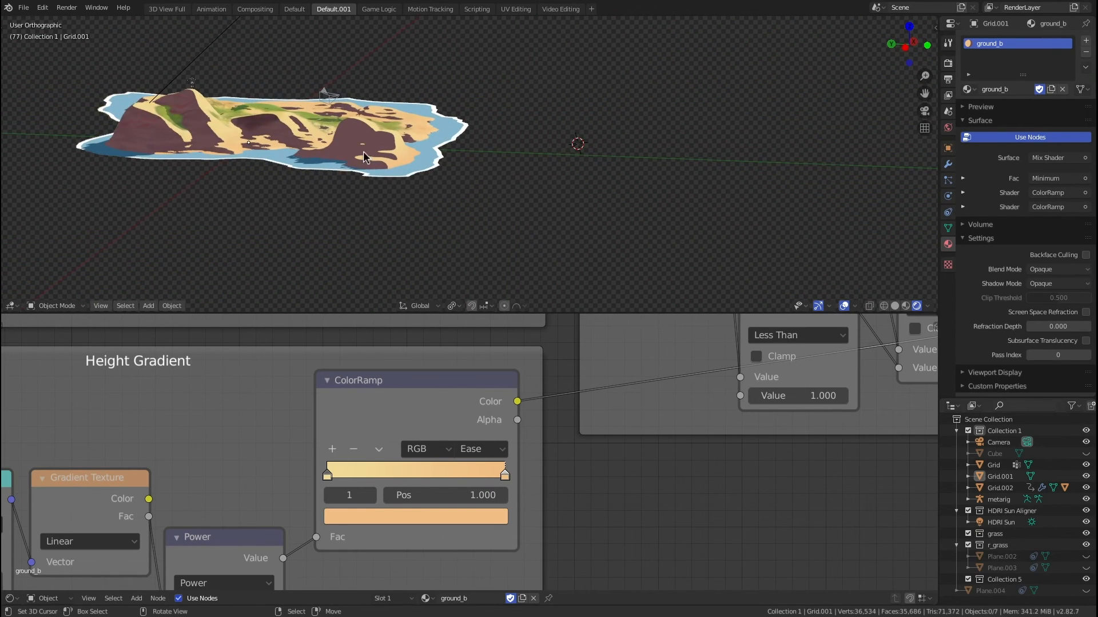
Review the island from above in the viewport before saving port.blend.
{"action": "scroll", "scroll_direction": "up", "scroll_amount": 3}
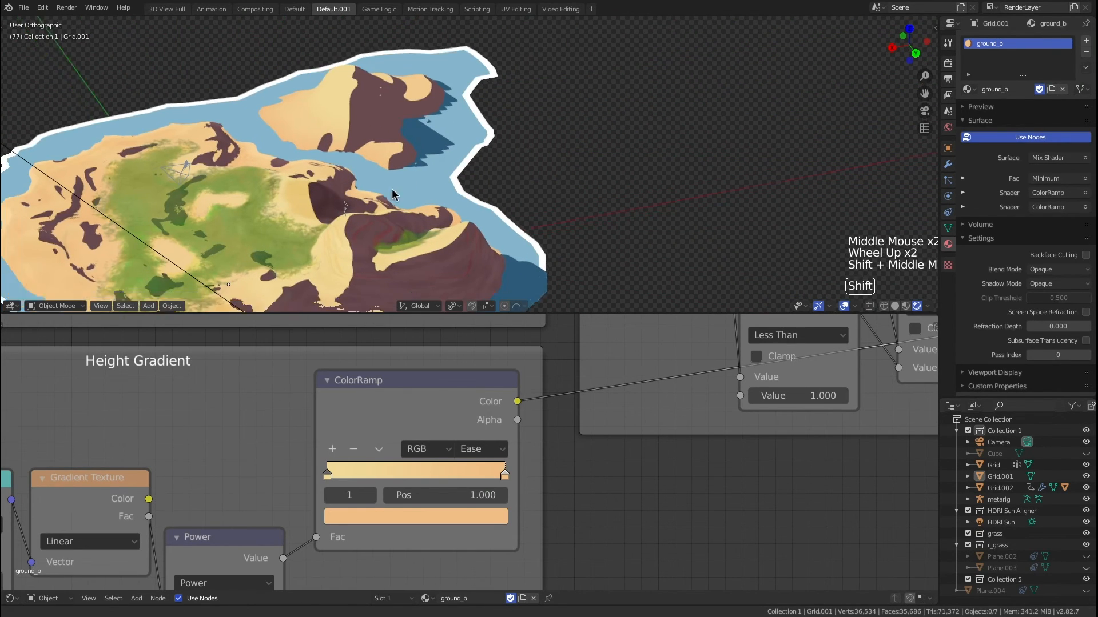
{"action": "scroll", "scroll_direction": "down", "scroll_amount": 3}
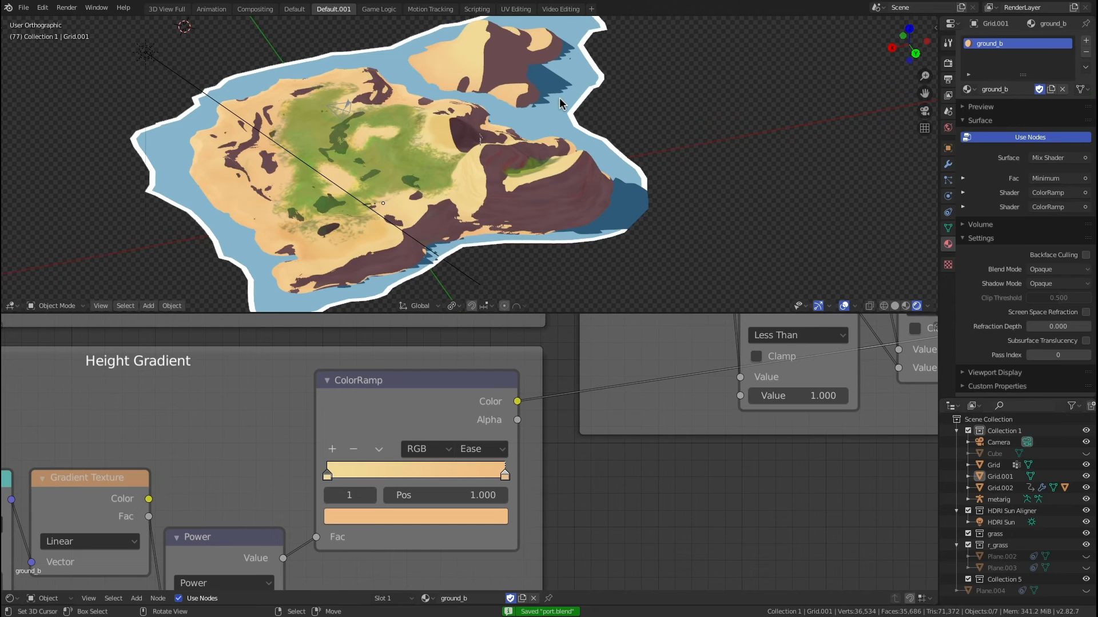
{"action": "mouse_move", "coordinate": [743, 101]}
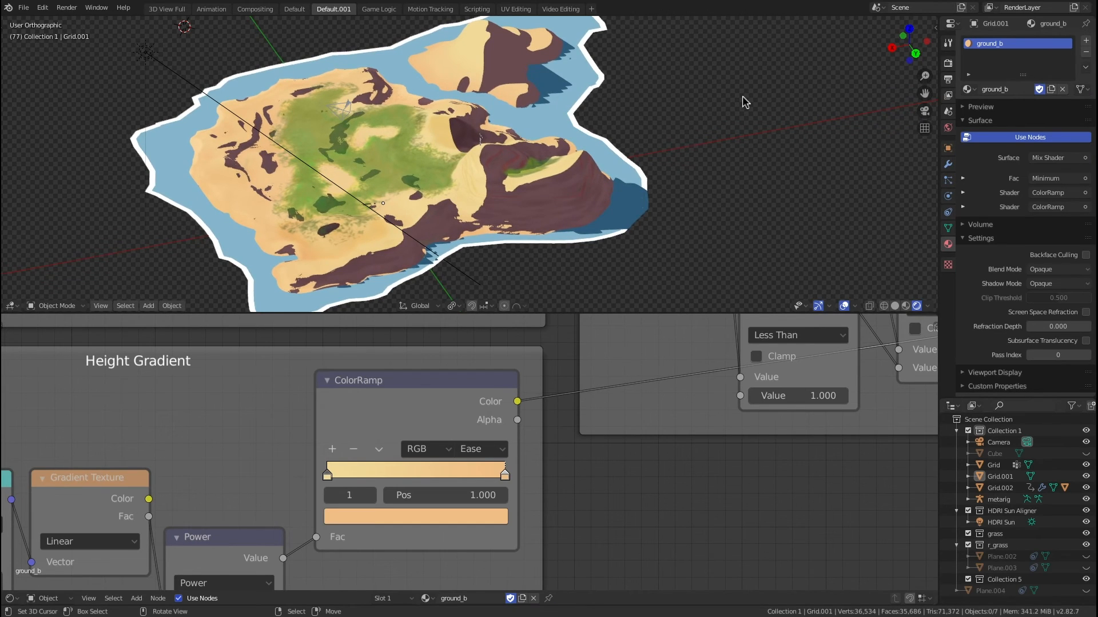
{"action": "scroll", "scroll_direction": "down", "scroll_amount": 3}
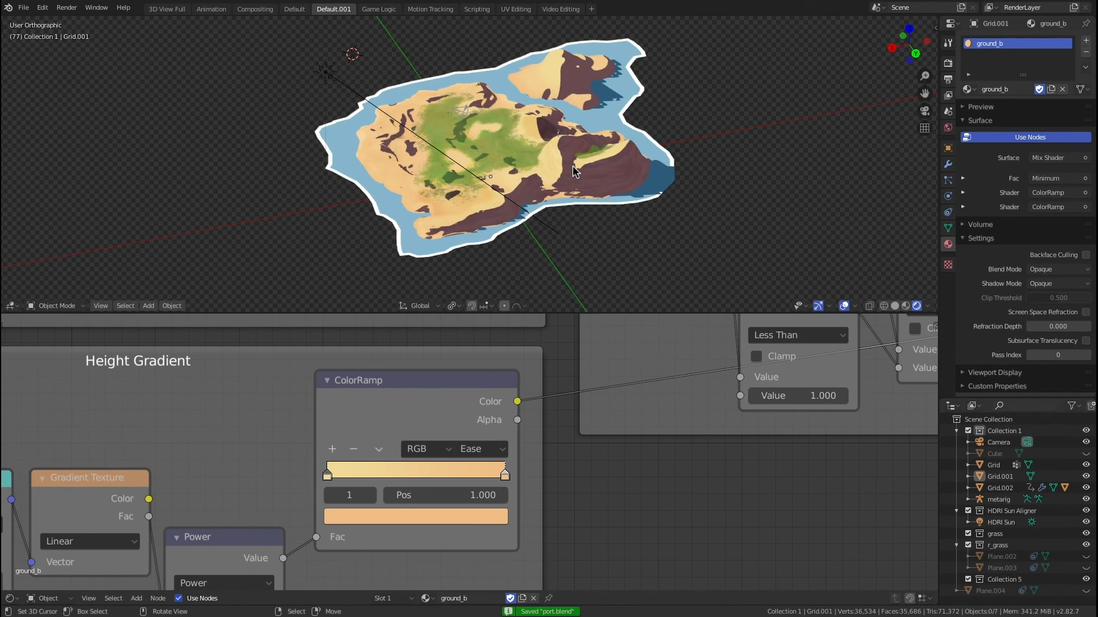
{"action": "mouse_move", "coordinate": [868, 123]}
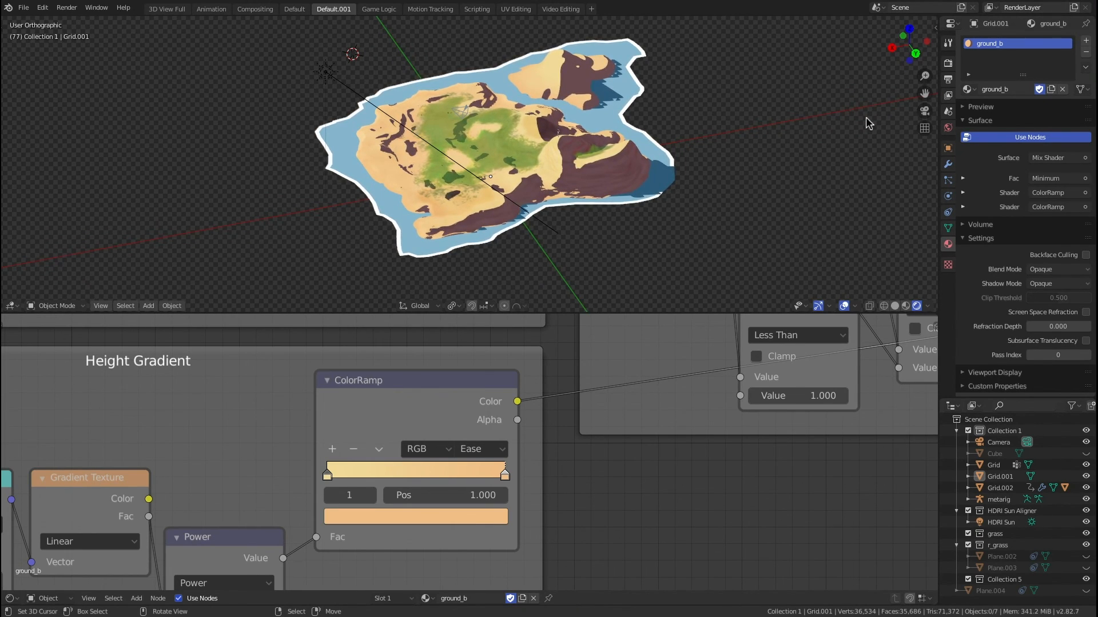